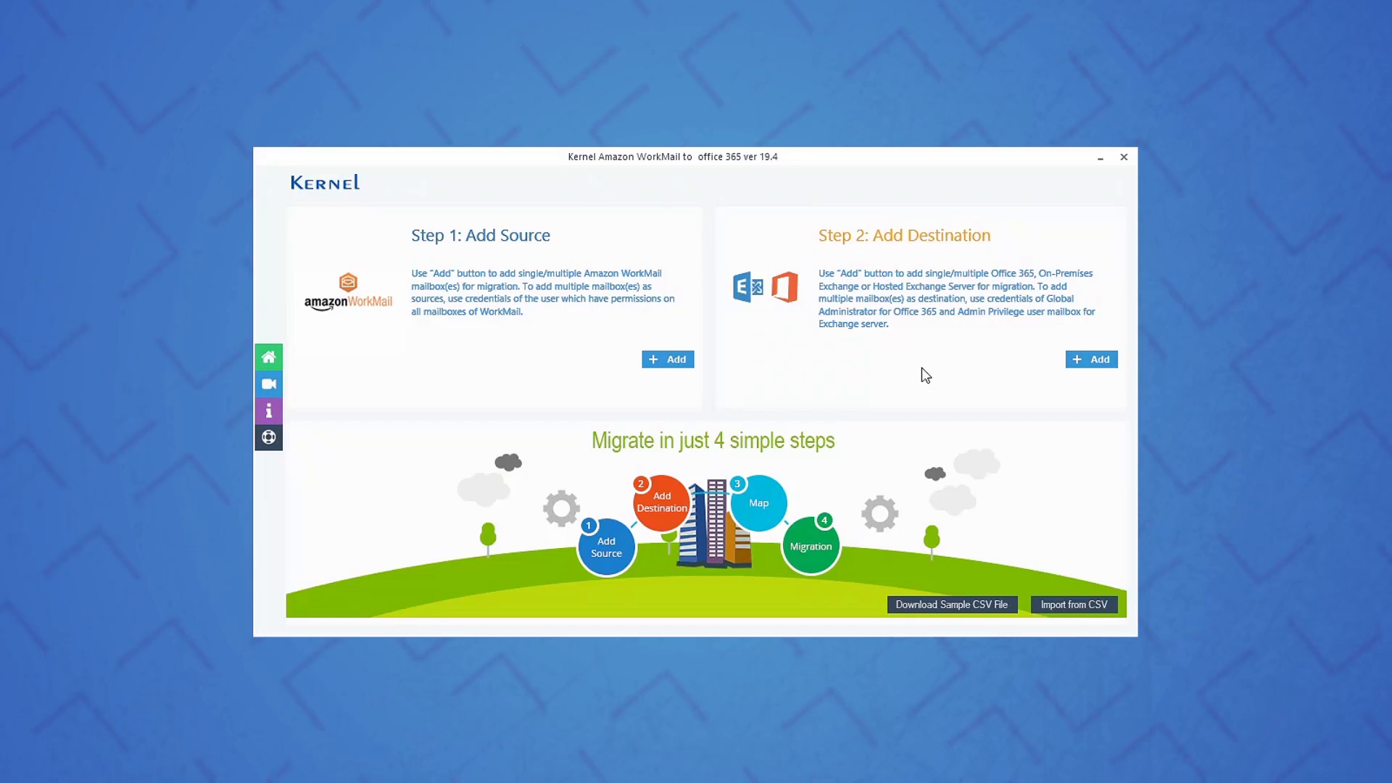
{"action": "mouse_move", "coordinate": [900, 377]}
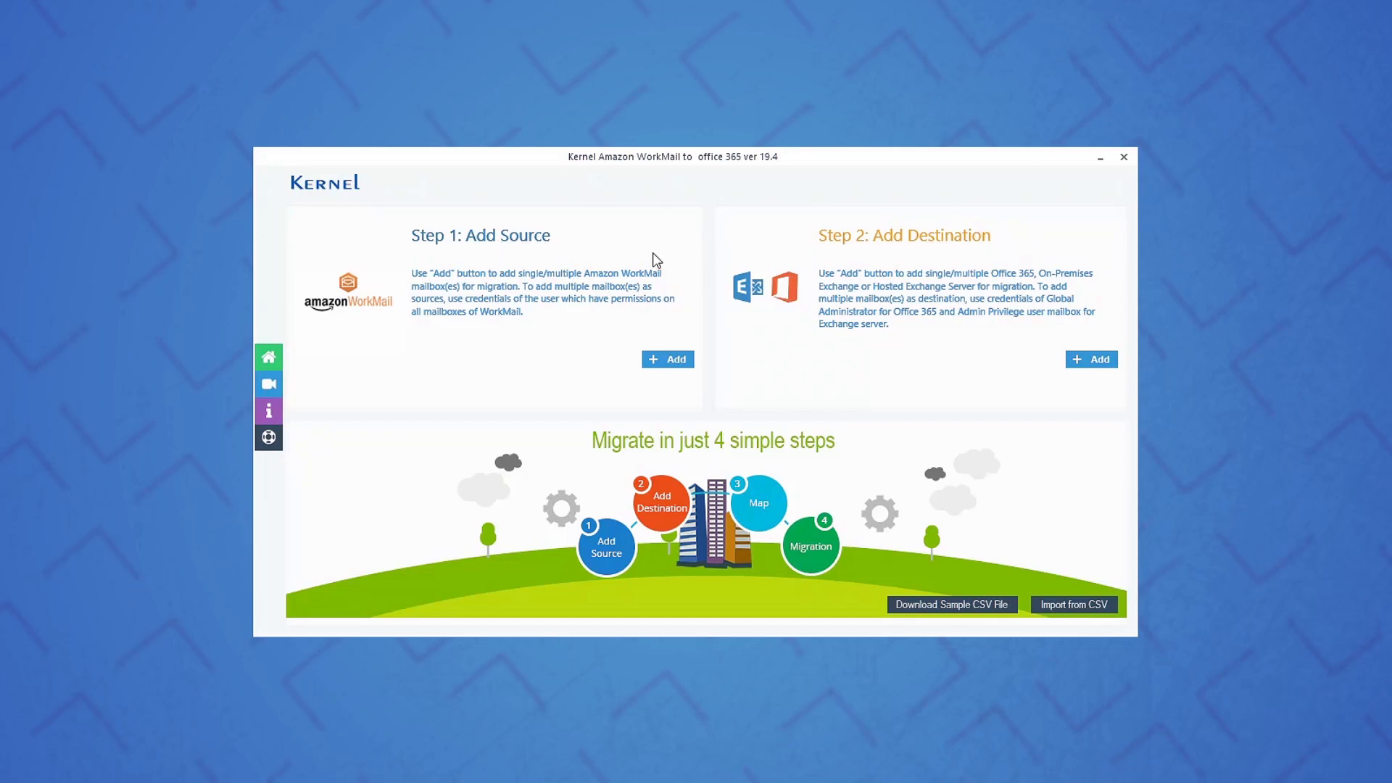
{"action": "mouse_move", "coordinate": [975, 256]}
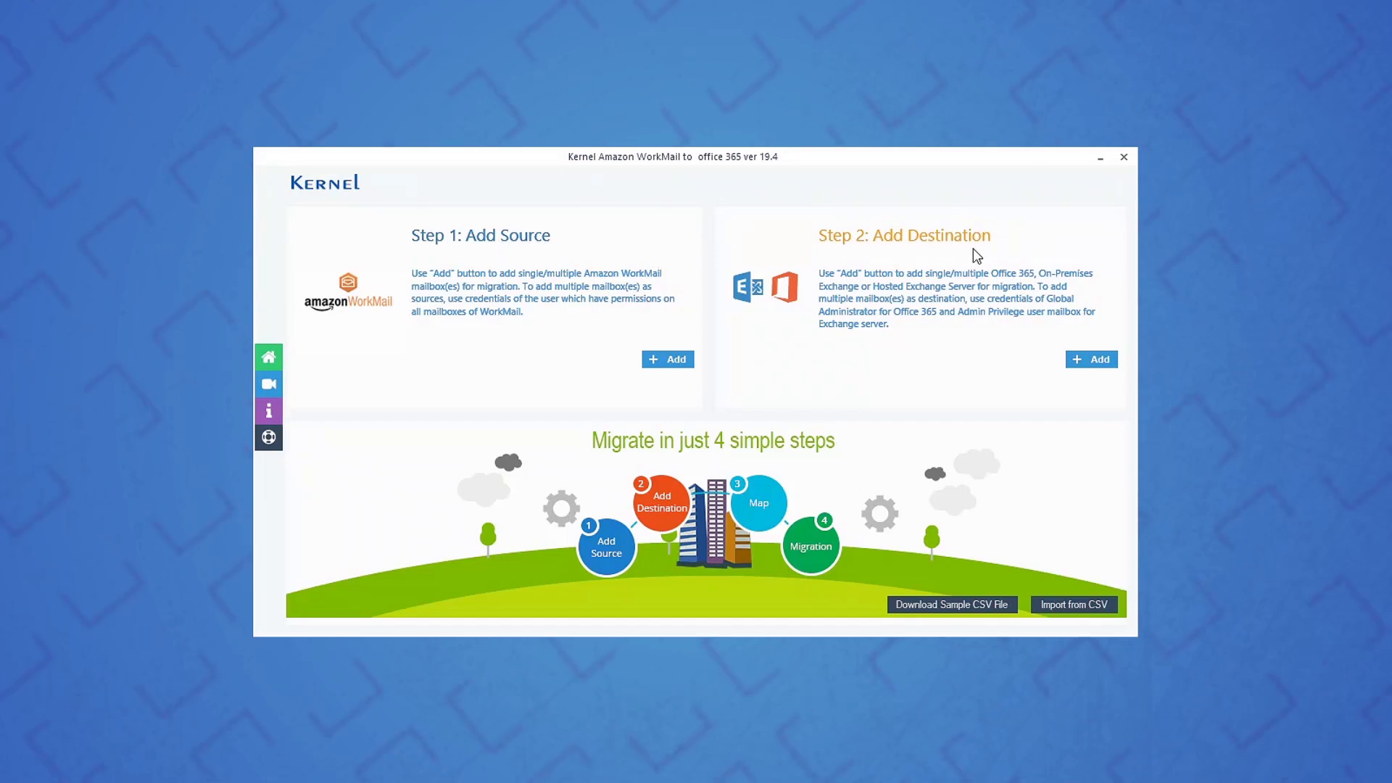
{"action": "mouse_move", "coordinate": [666, 360]}
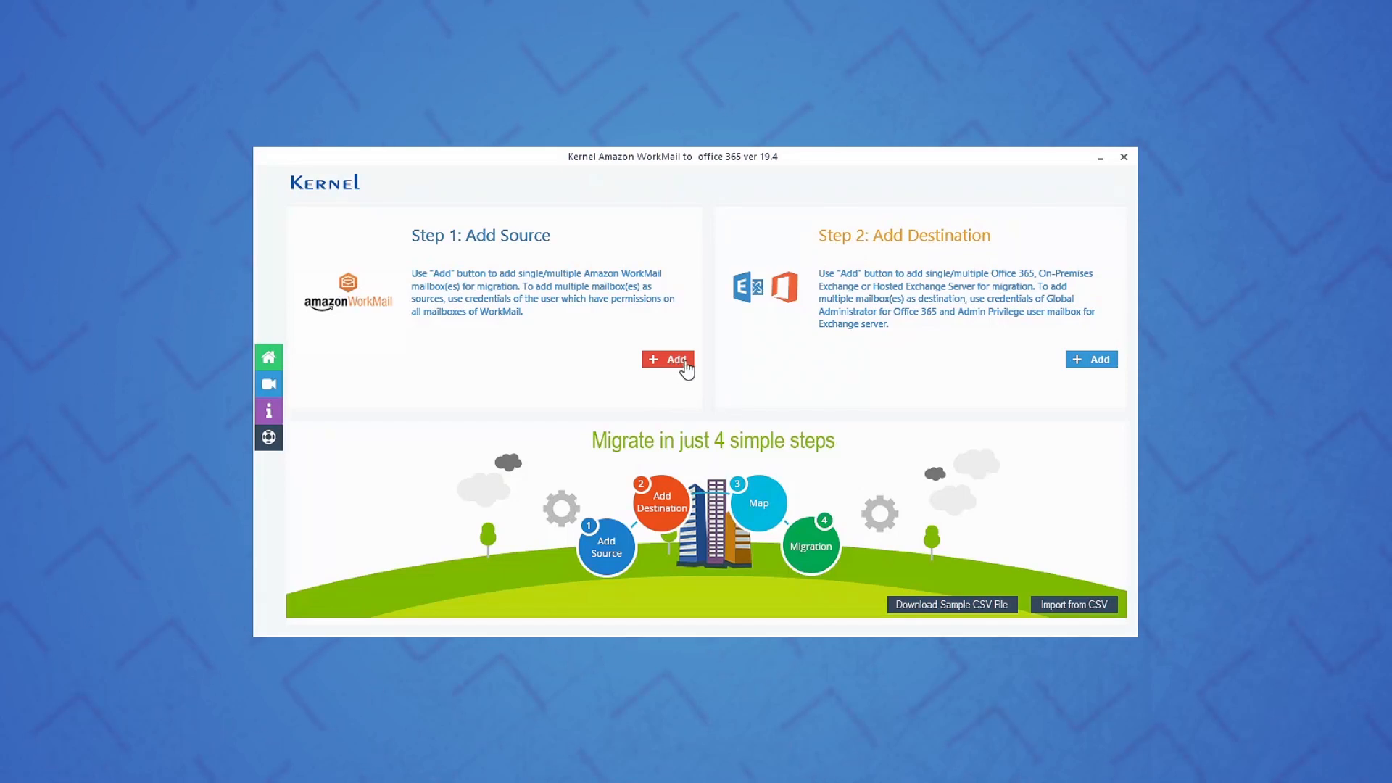
{"action": "mouse_move", "coordinate": [1073, 604]}
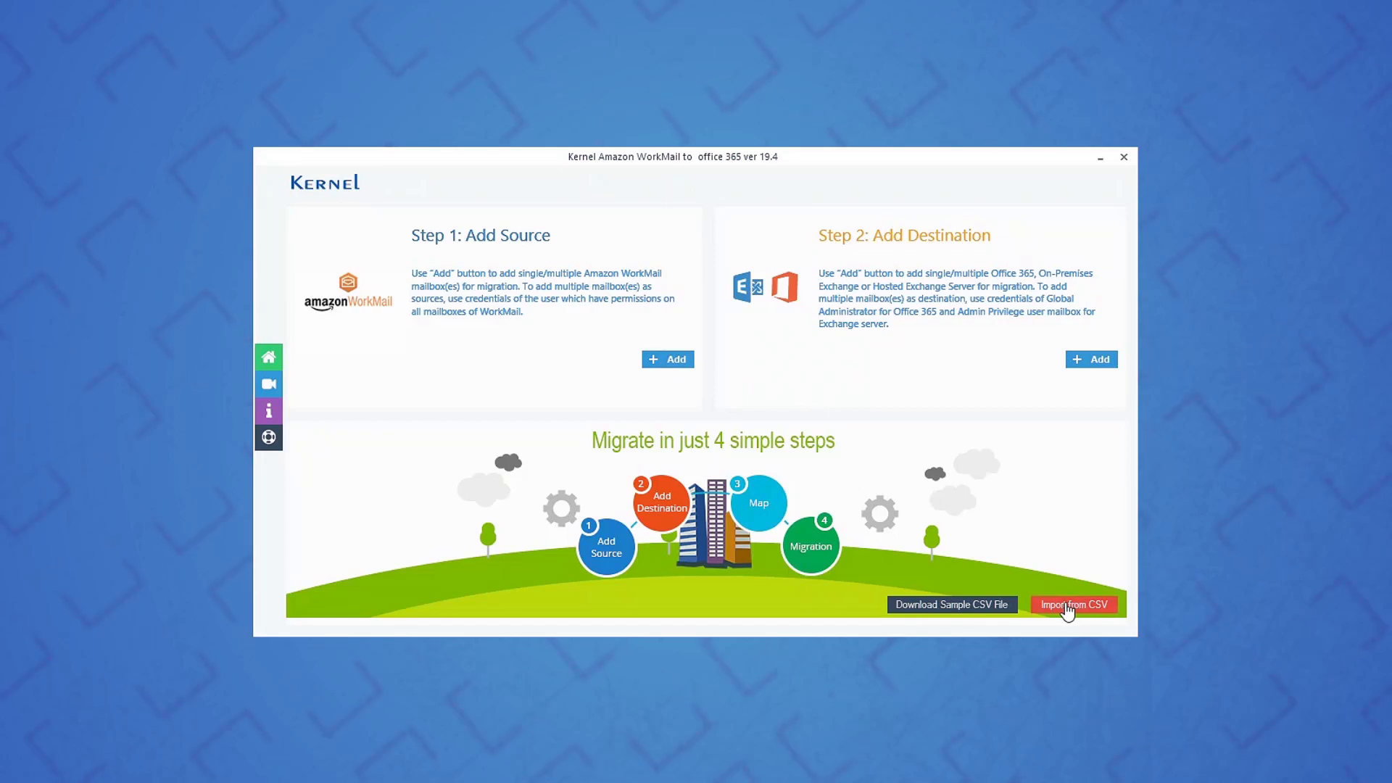
{"action": "mouse_move", "coordinate": [666, 360]}
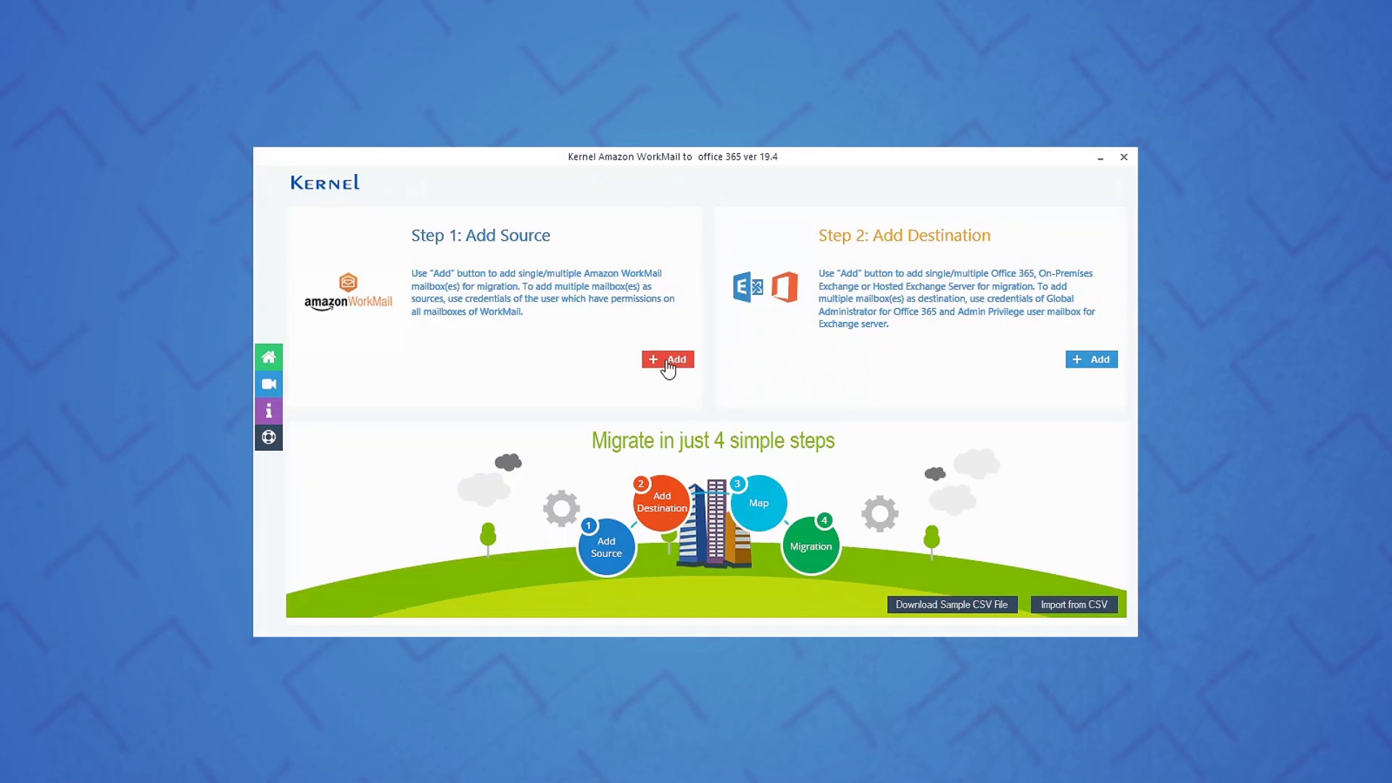
Begin adding an Amazon WorkMail source mailbox from Step 1
{"action": "left_click", "coordinate": [667, 359]}
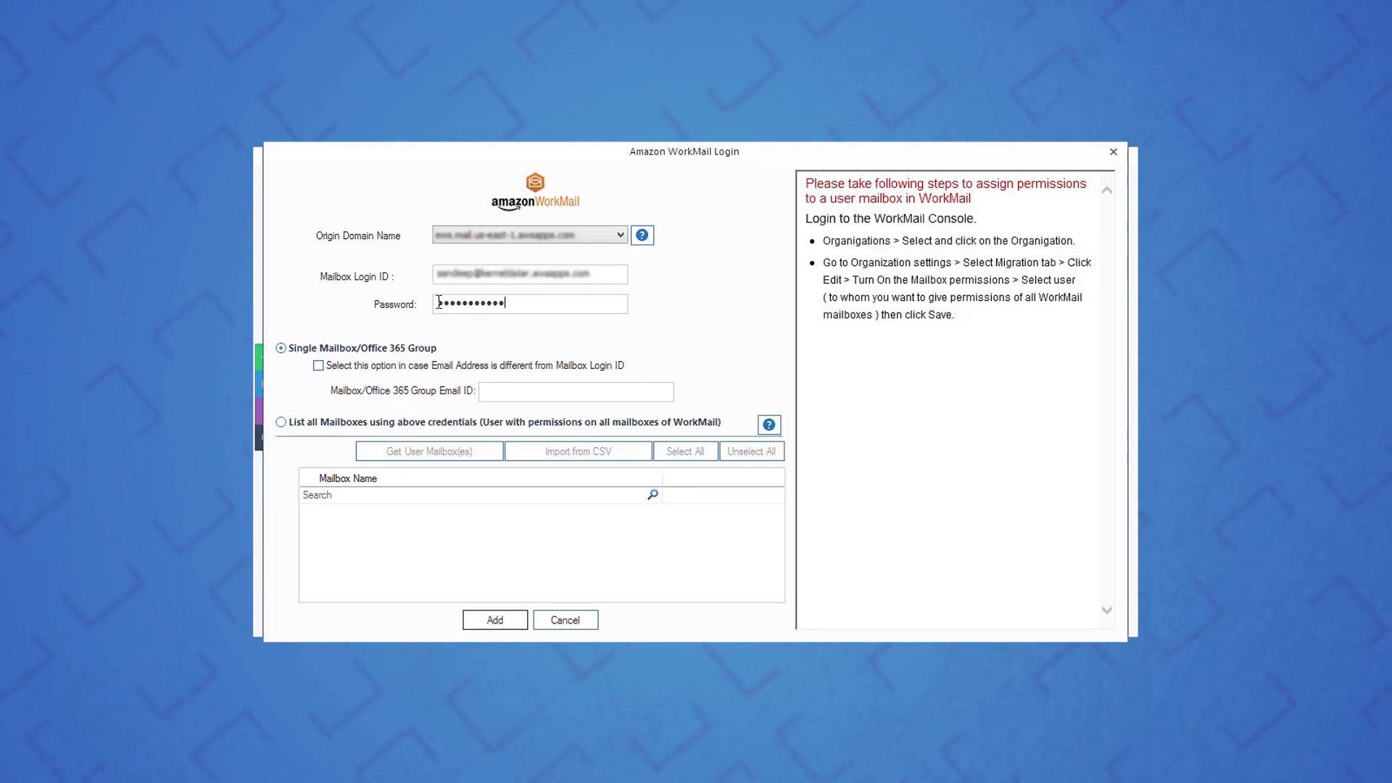
List all WorkMail mailboxes, add the three as sources, then begin adding an Office 365 destination
{"action": "left_click", "coordinate": [280, 422]}
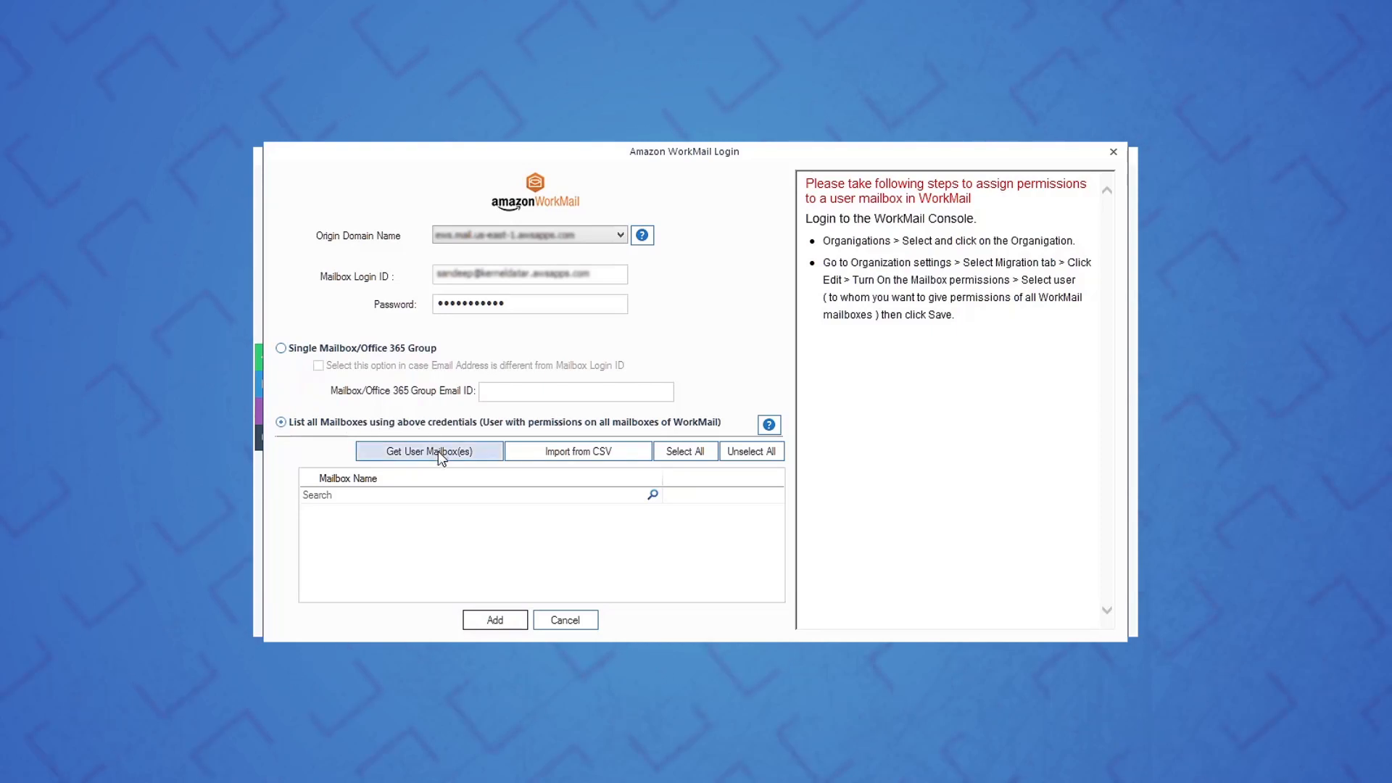
{"action": "left_click", "coordinate": [429, 451]}
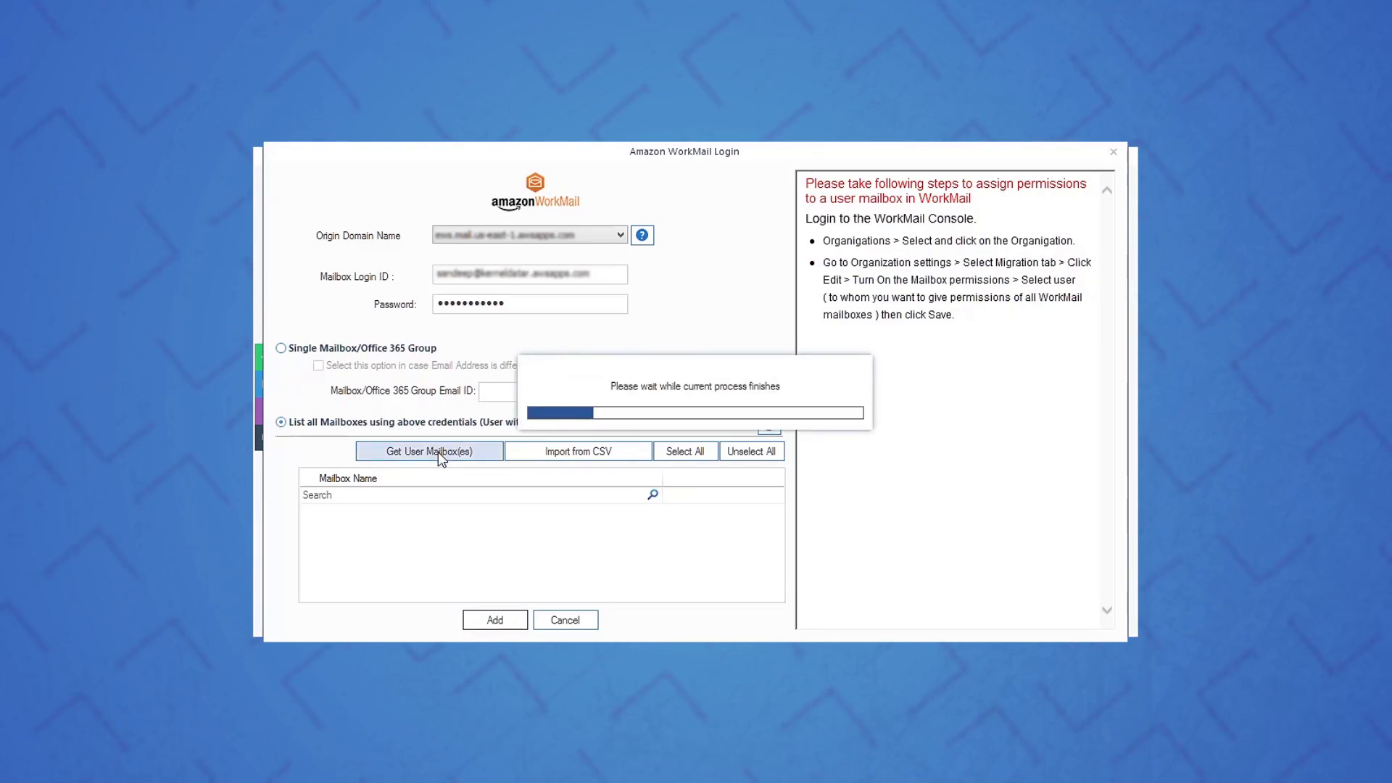
{"action": "left_click", "coordinate": [429, 451]}
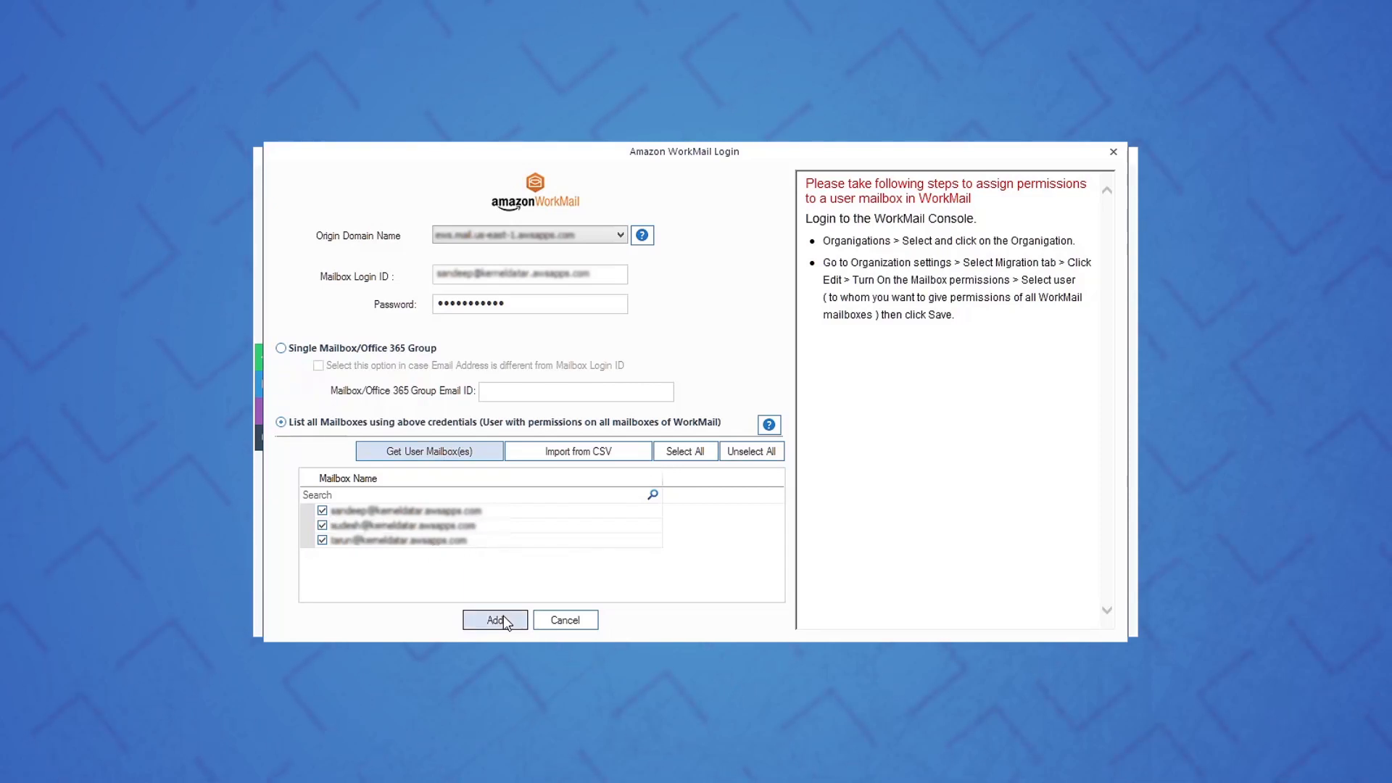
{"action": "left_click", "coordinate": [494, 619]}
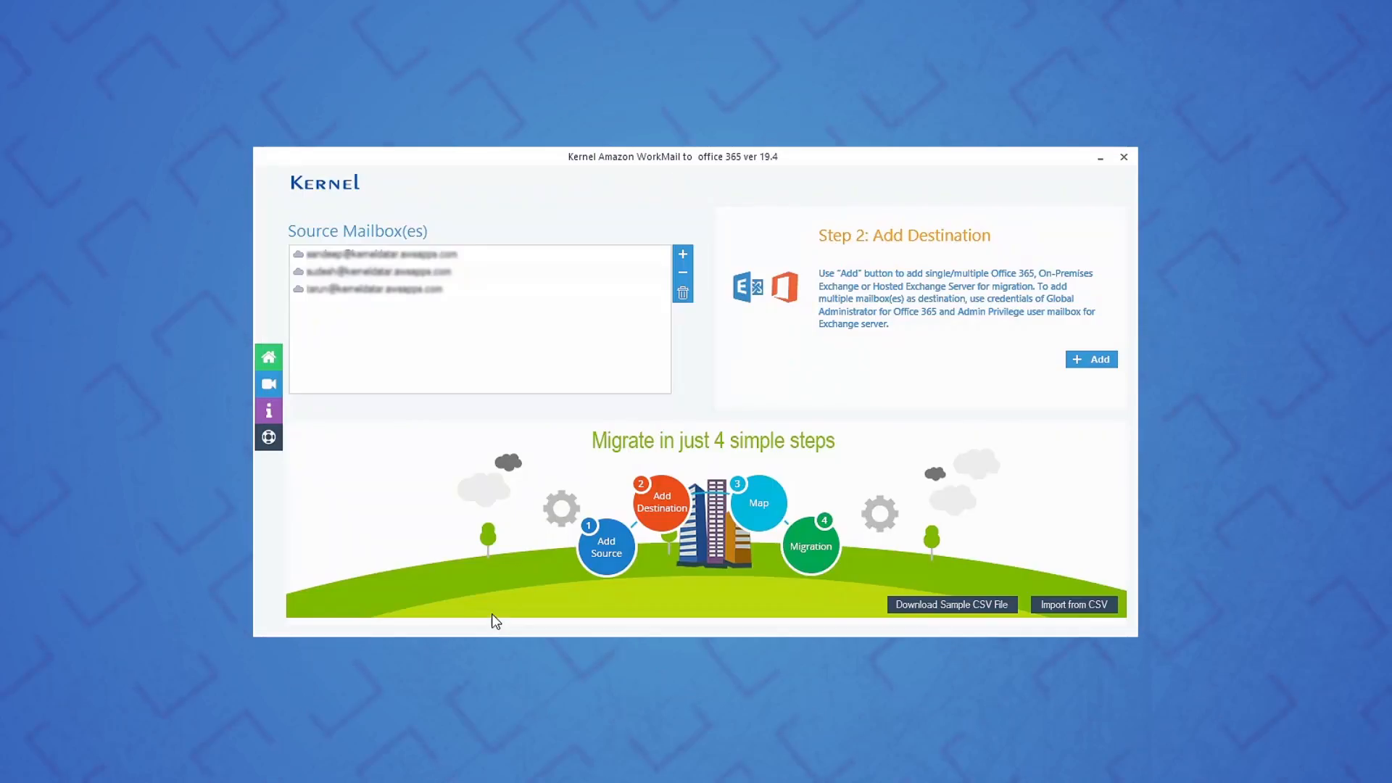
{"action": "mouse_move", "coordinate": [435, 306]}
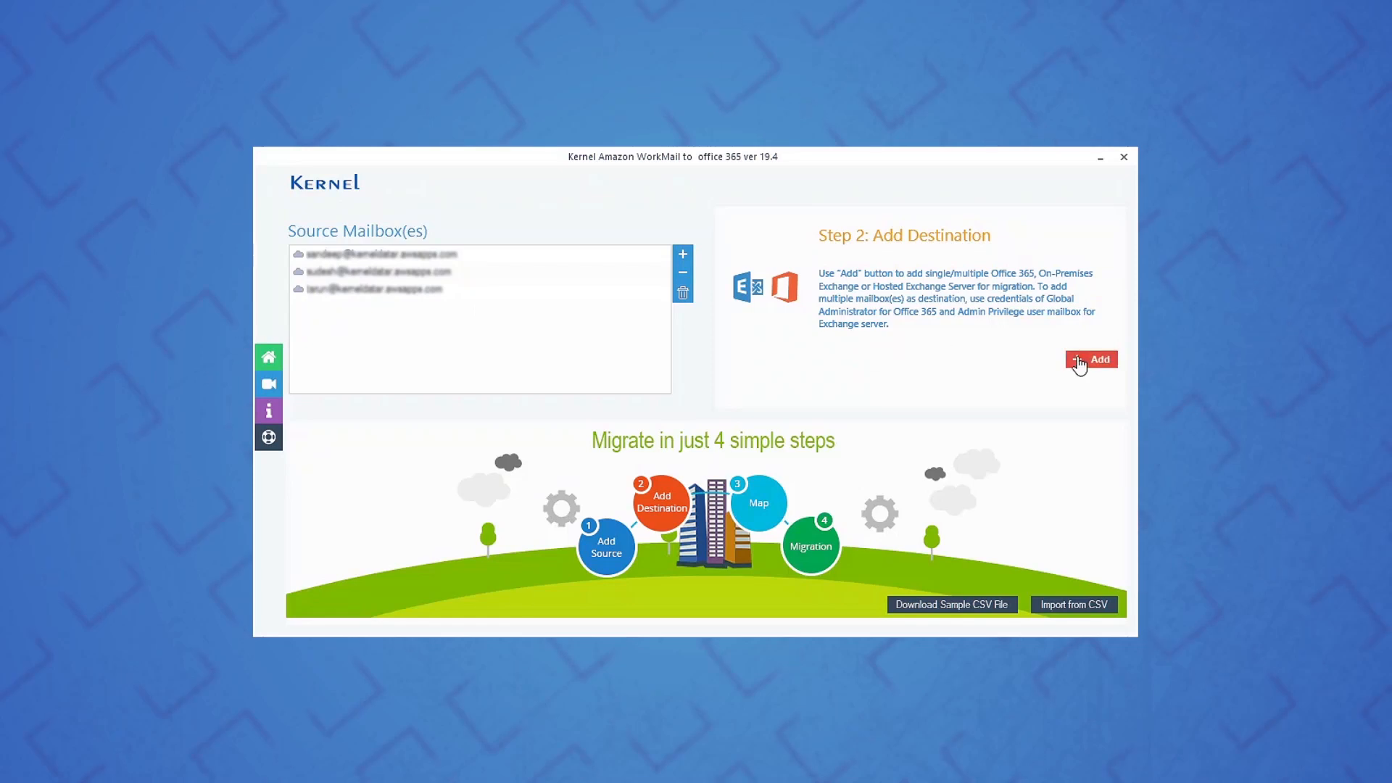
{"action": "left_click", "coordinate": [1090, 359]}
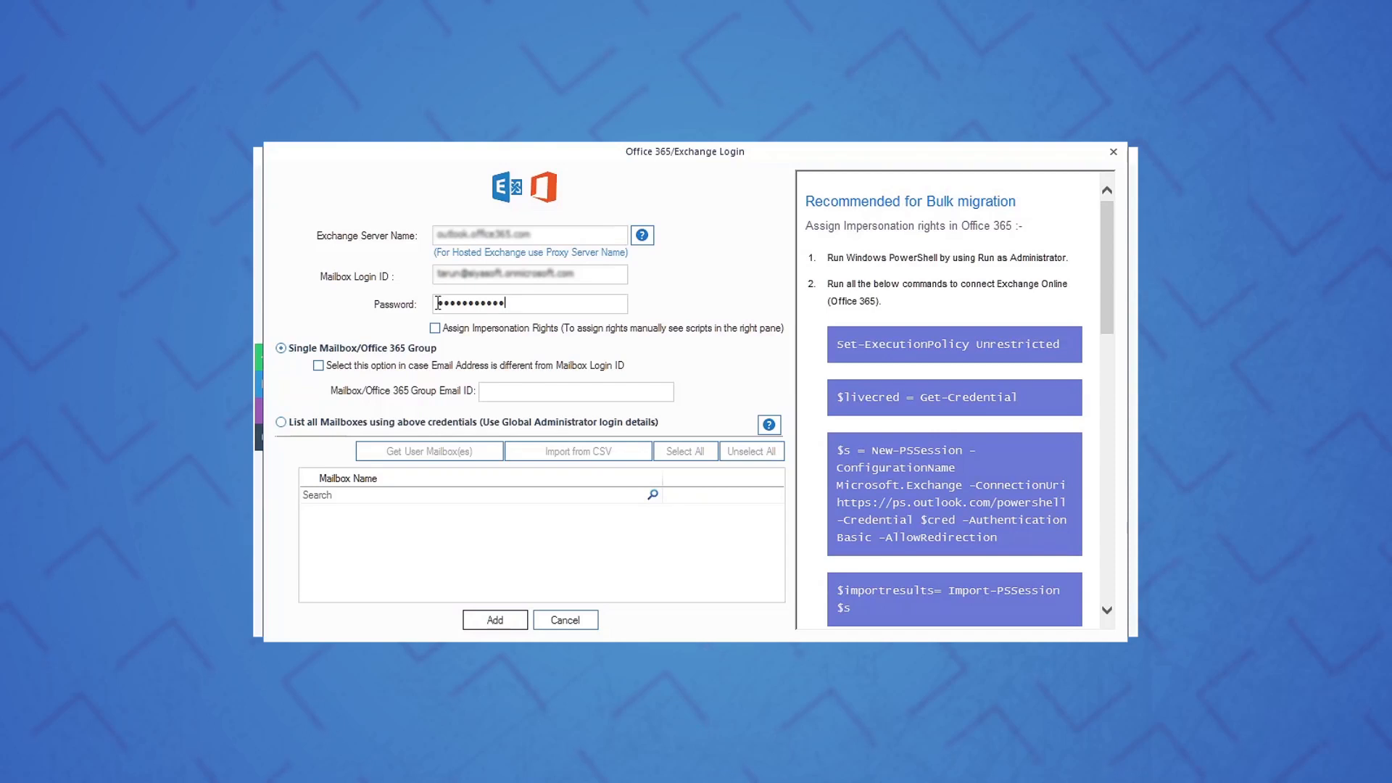
List all Office 365 mailboxes, select the required ones including the administrator, and add them as destinations
{"action": "left_click", "coordinate": [280, 422]}
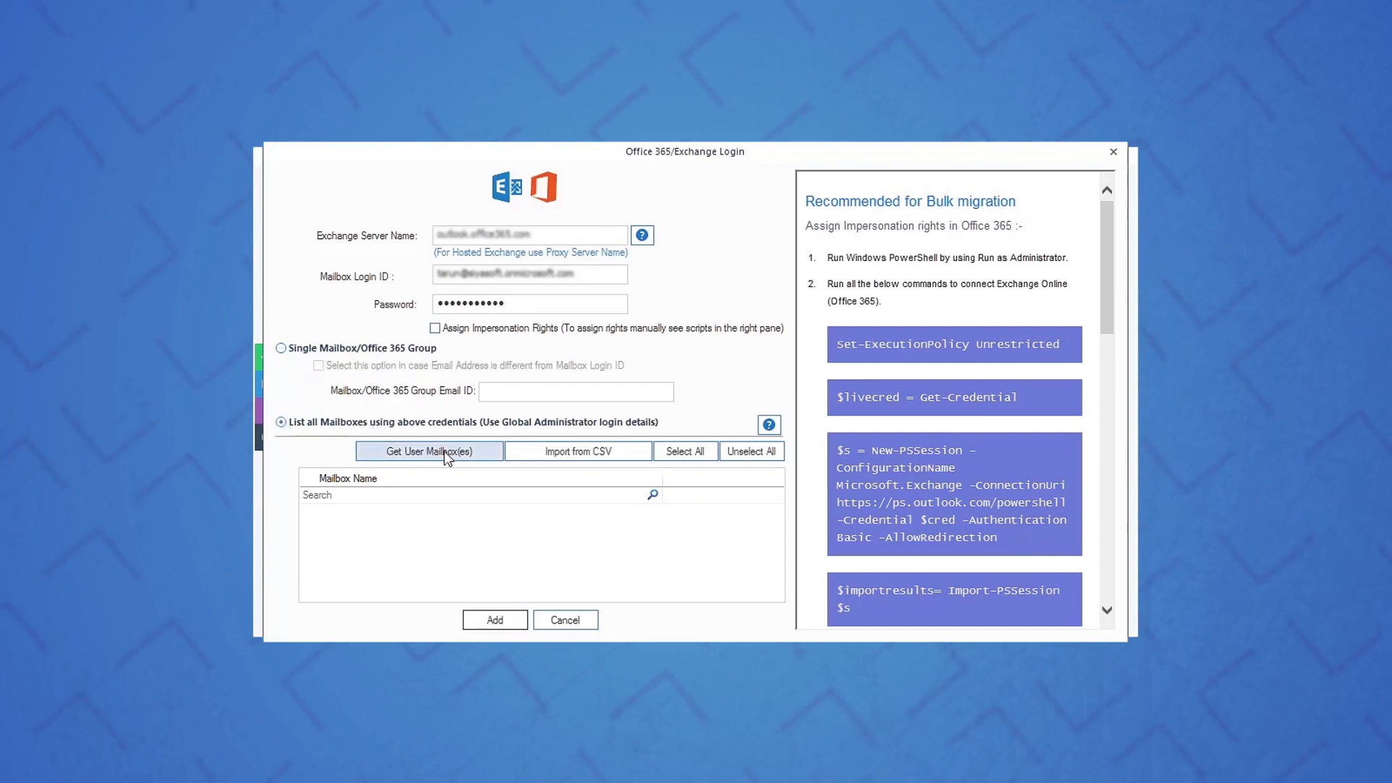
{"action": "left_click", "coordinate": [429, 450]}
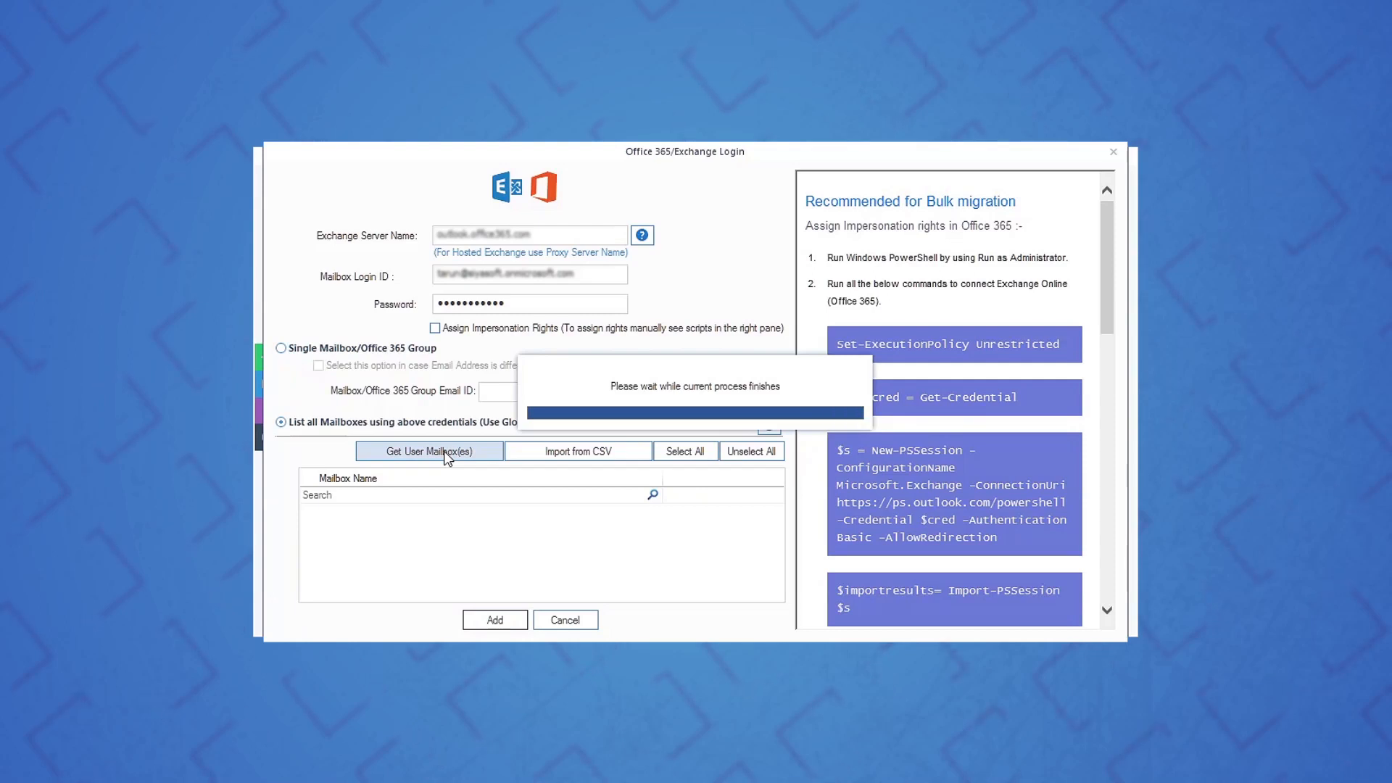
{"action": "left_click", "coordinate": [429, 451]}
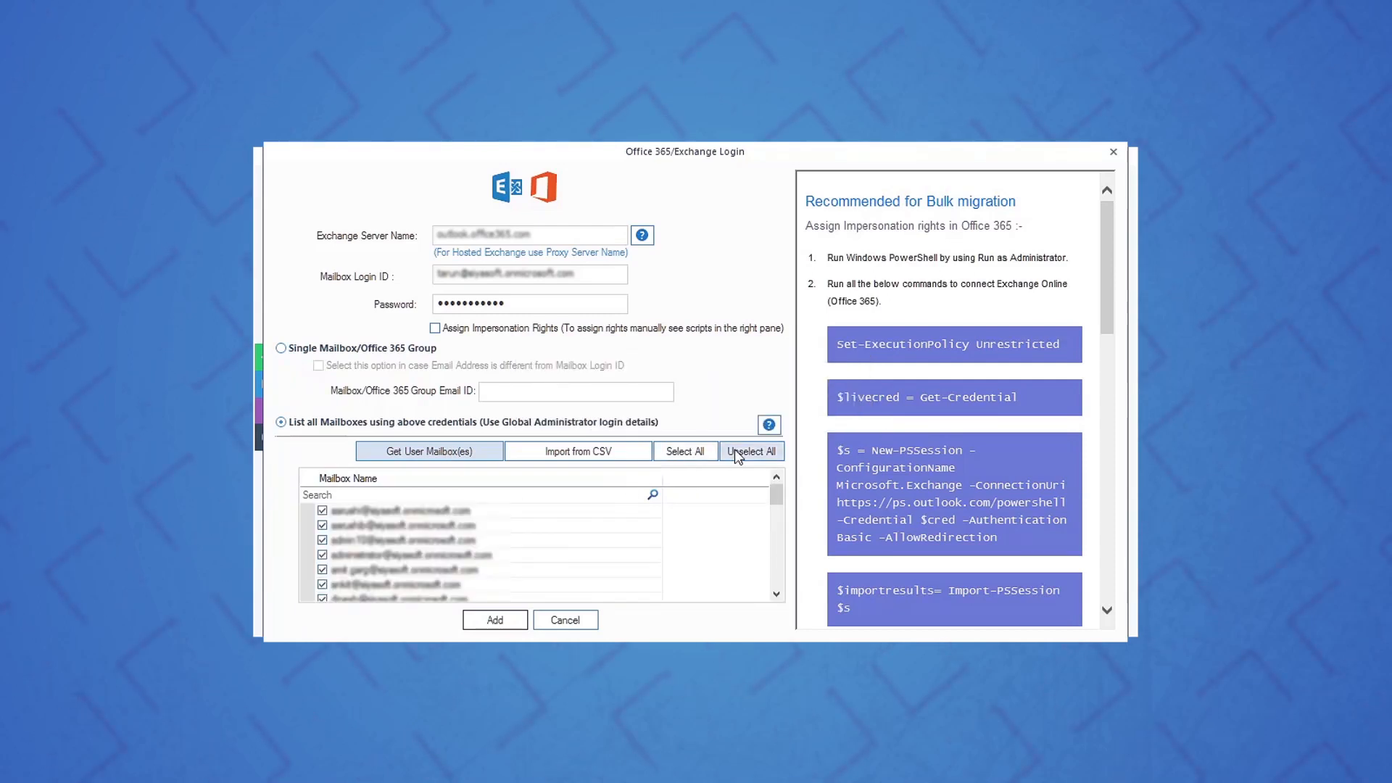
{"action": "left_click", "coordinate": [749, 451]}
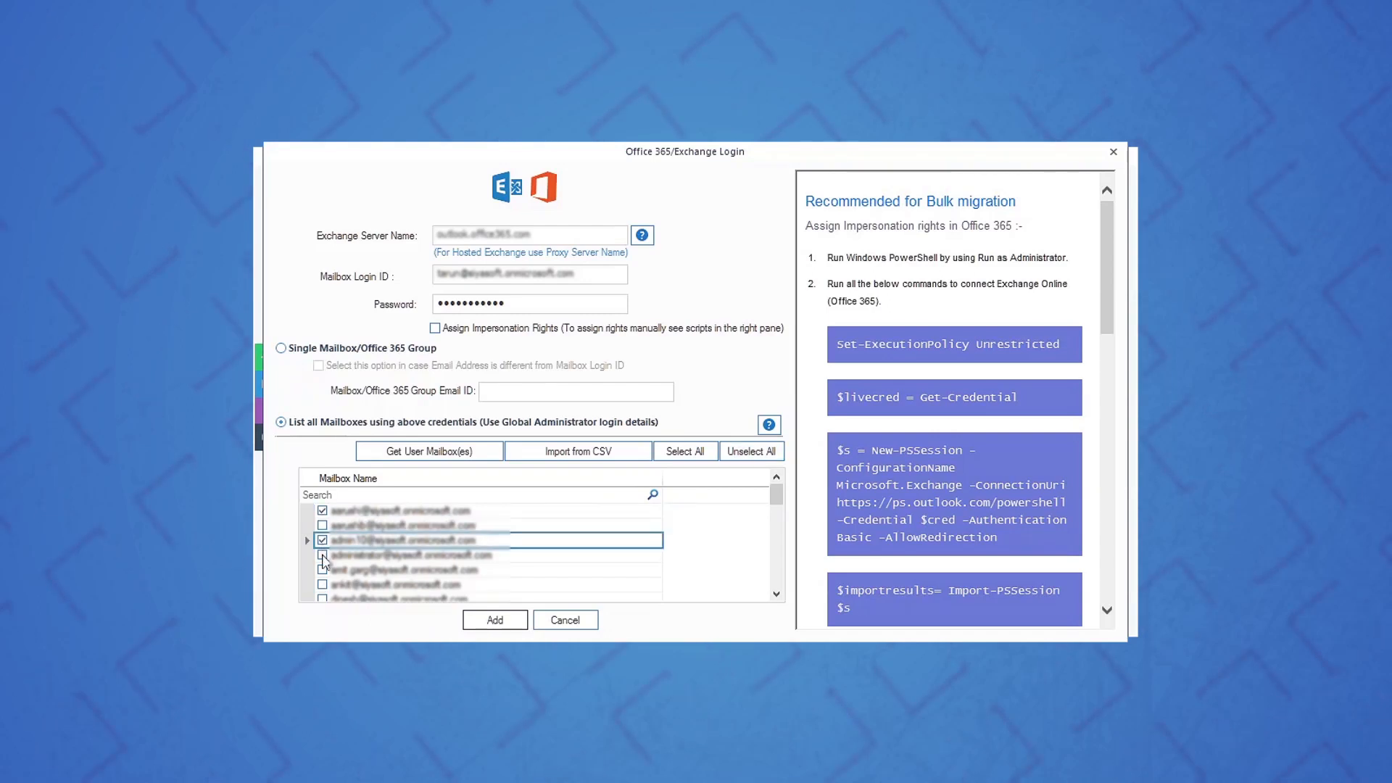
{"action": "left_click", "coordinate": [323, 554]}
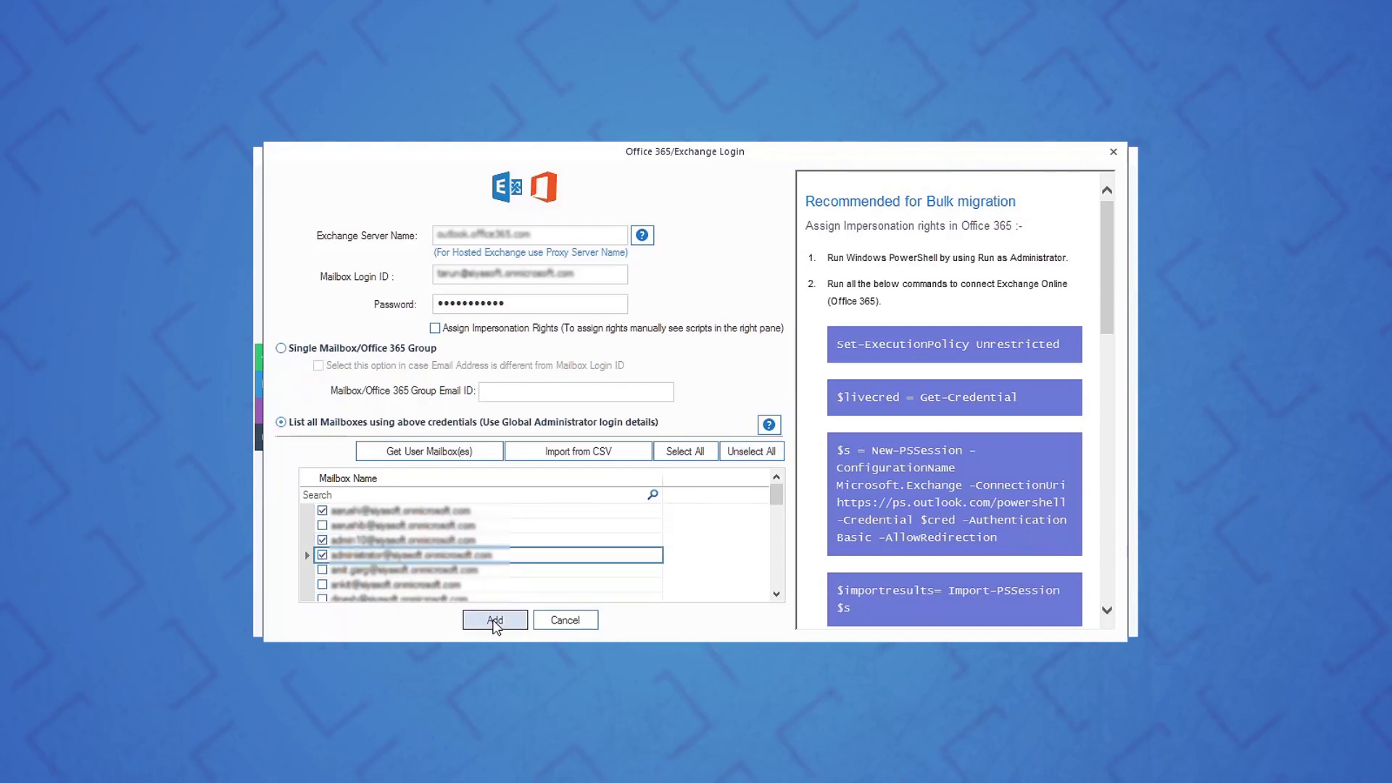
{"action": "left_click", "coordinate": [493, 619]}
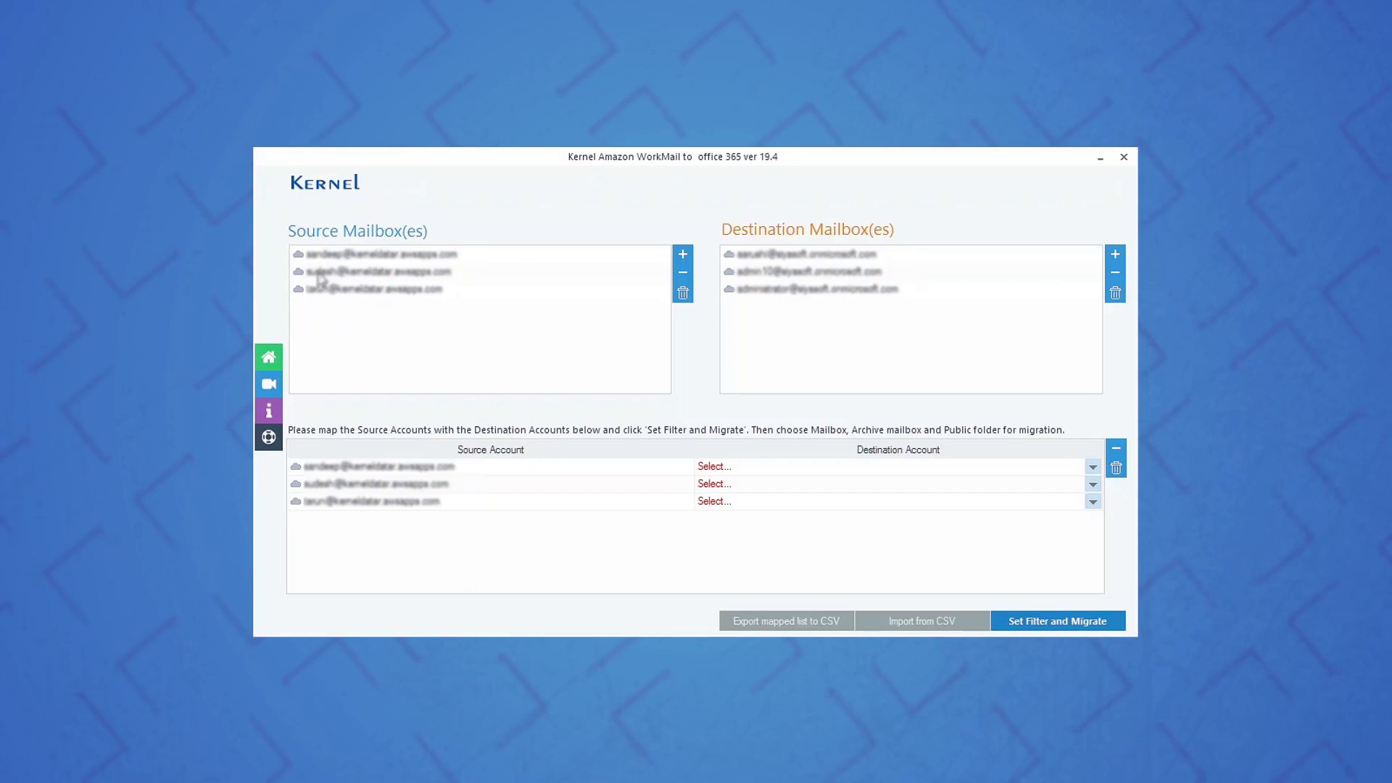
{"action": "mouse_move", "coordinate": [503, 486]}
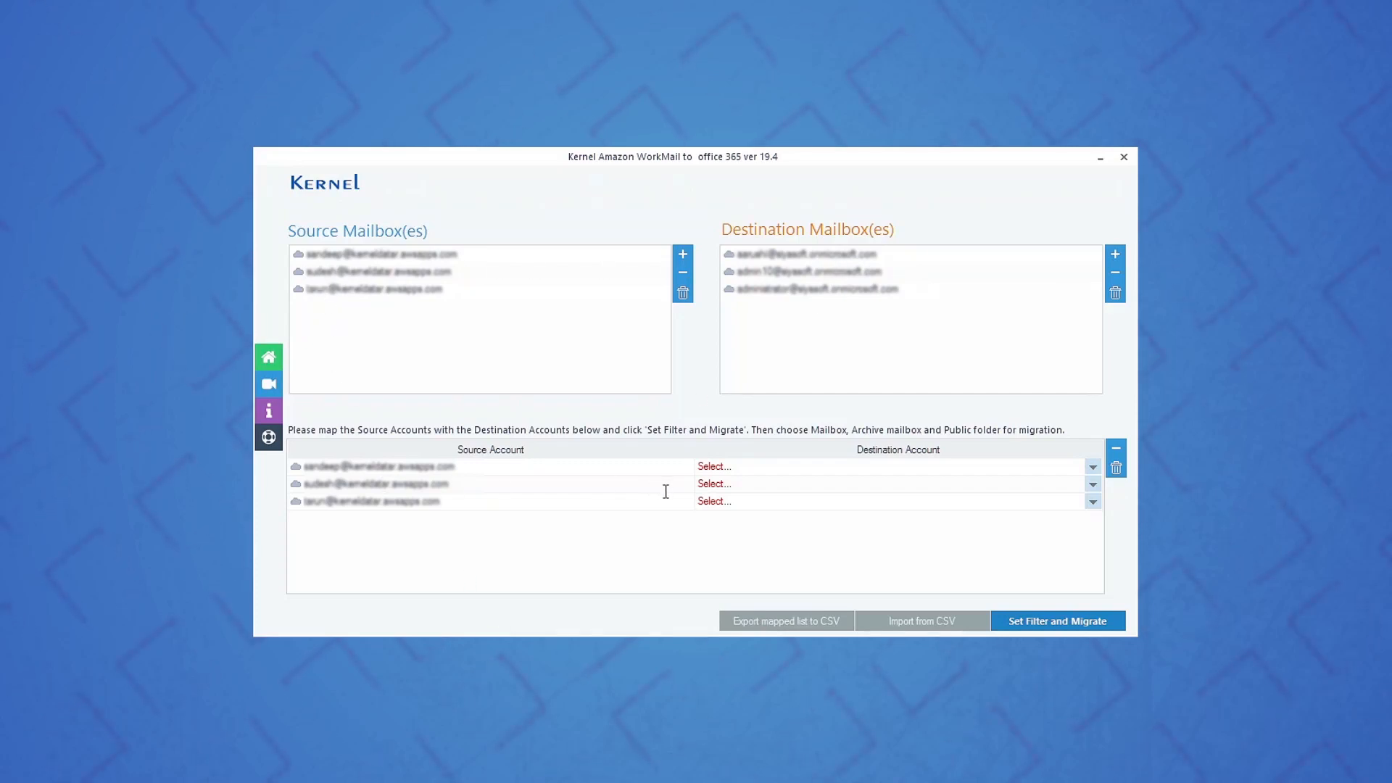
{"action": "mouse_move", "coordinate": [791, 521]}
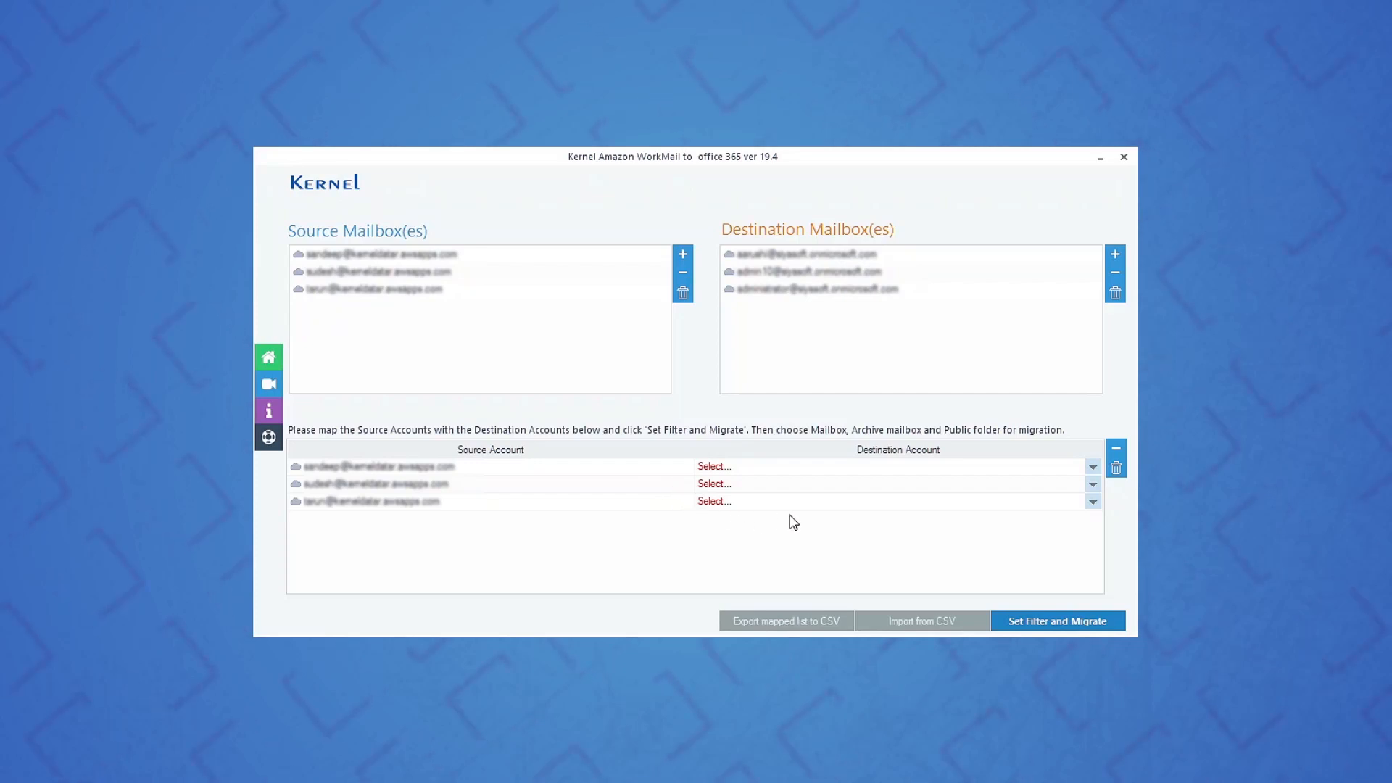
{"action": "mouse_move", "coordinate": [1093, 466]}
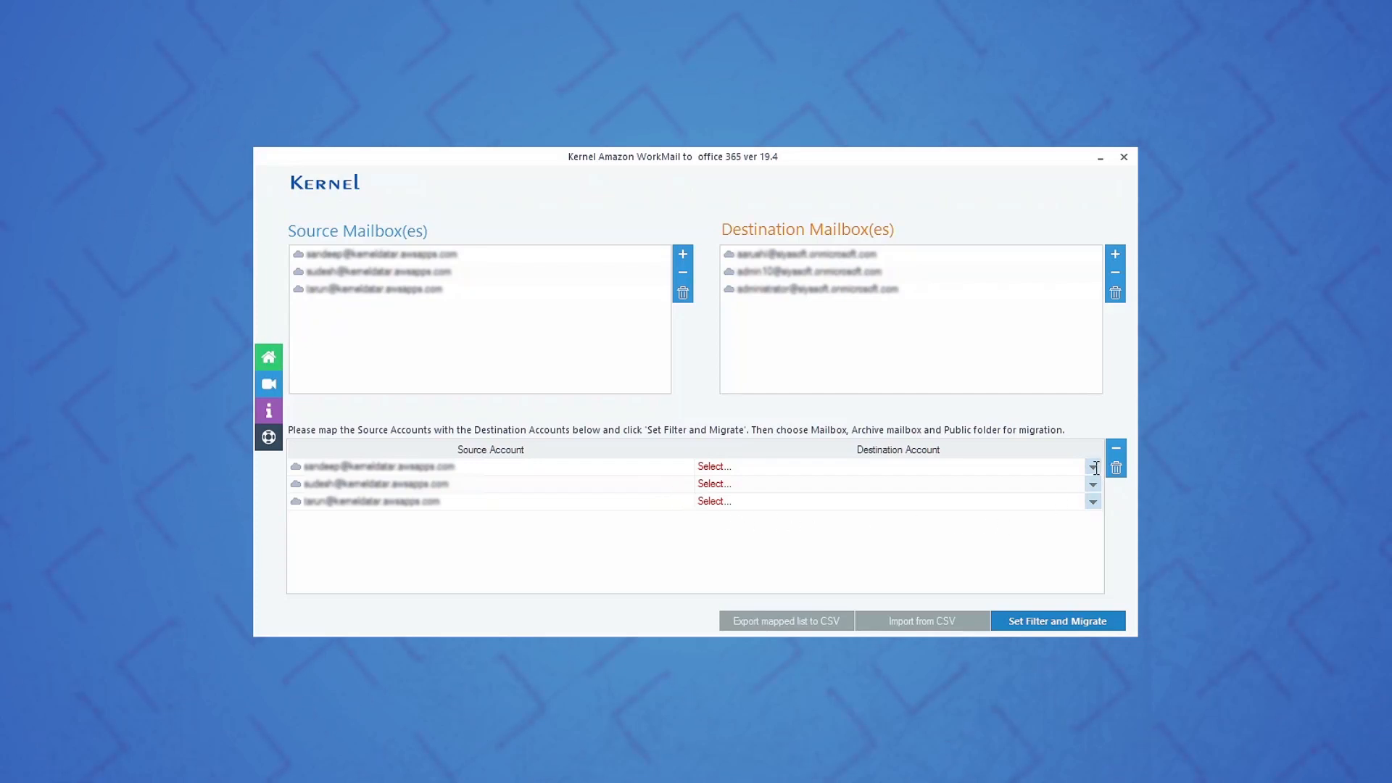
Map the source accounts to Office 365 mailboxes, the third to administrator, and proceed to Set Filter and Migrate
{"action": "left_click", "coordinate": [1093, 484]}
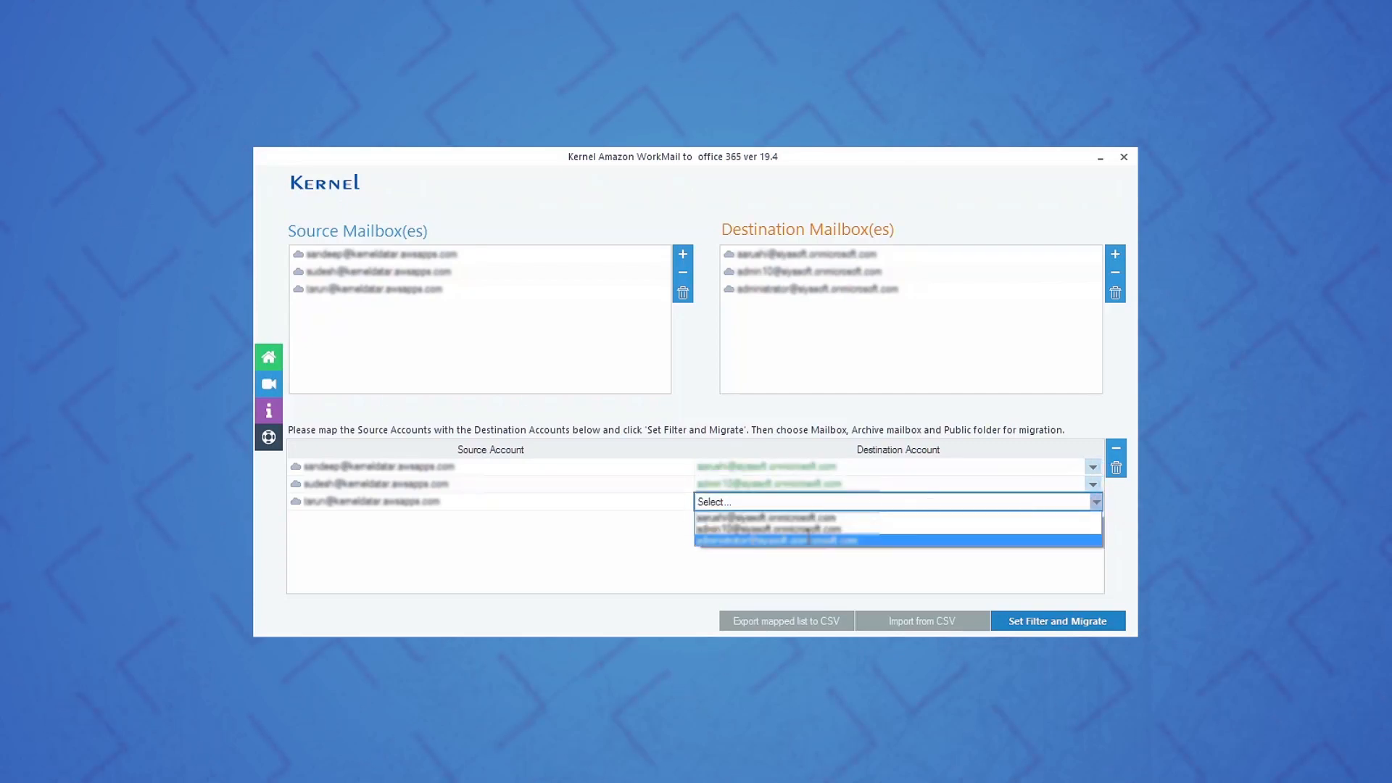
{"action": "left_click", "coordinate": [779, 539]}
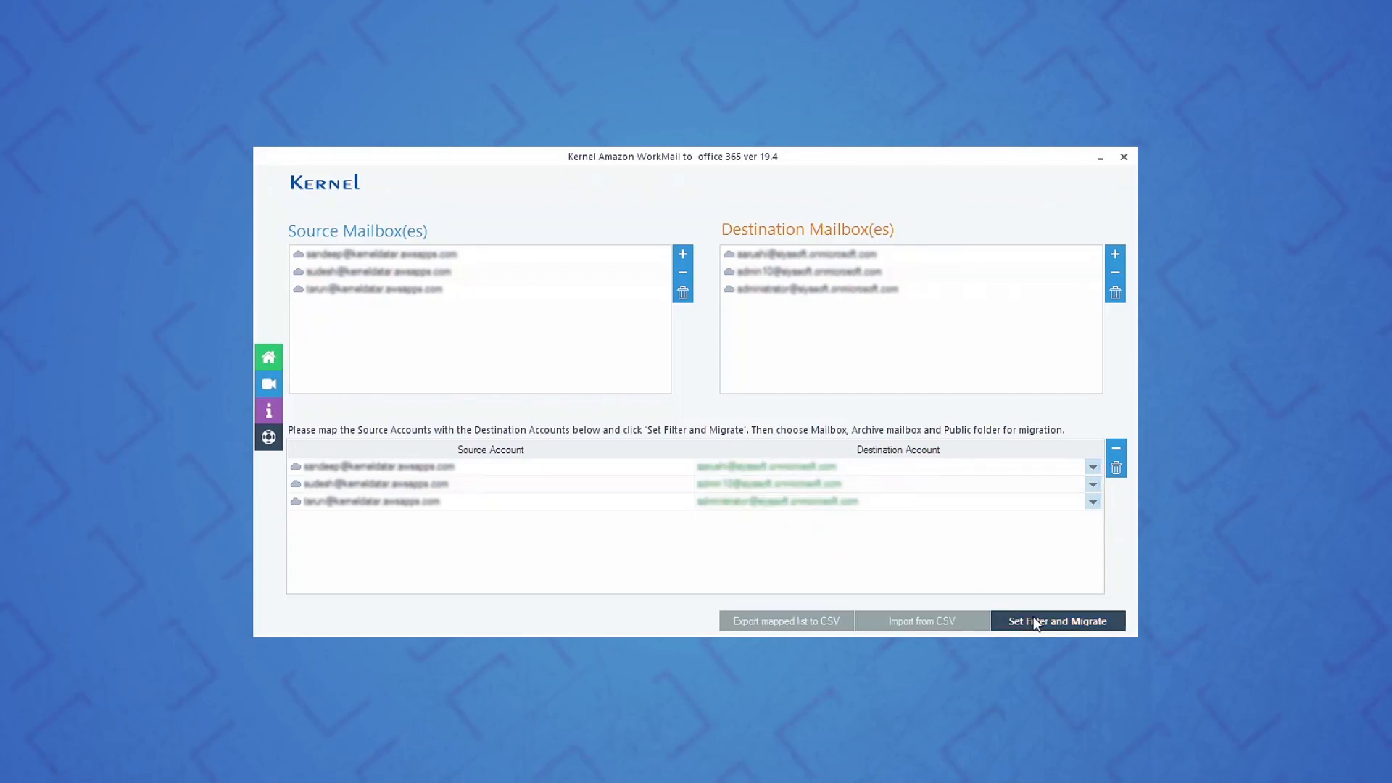
{"action": "left_click", "coordinate": [1057, 621]}
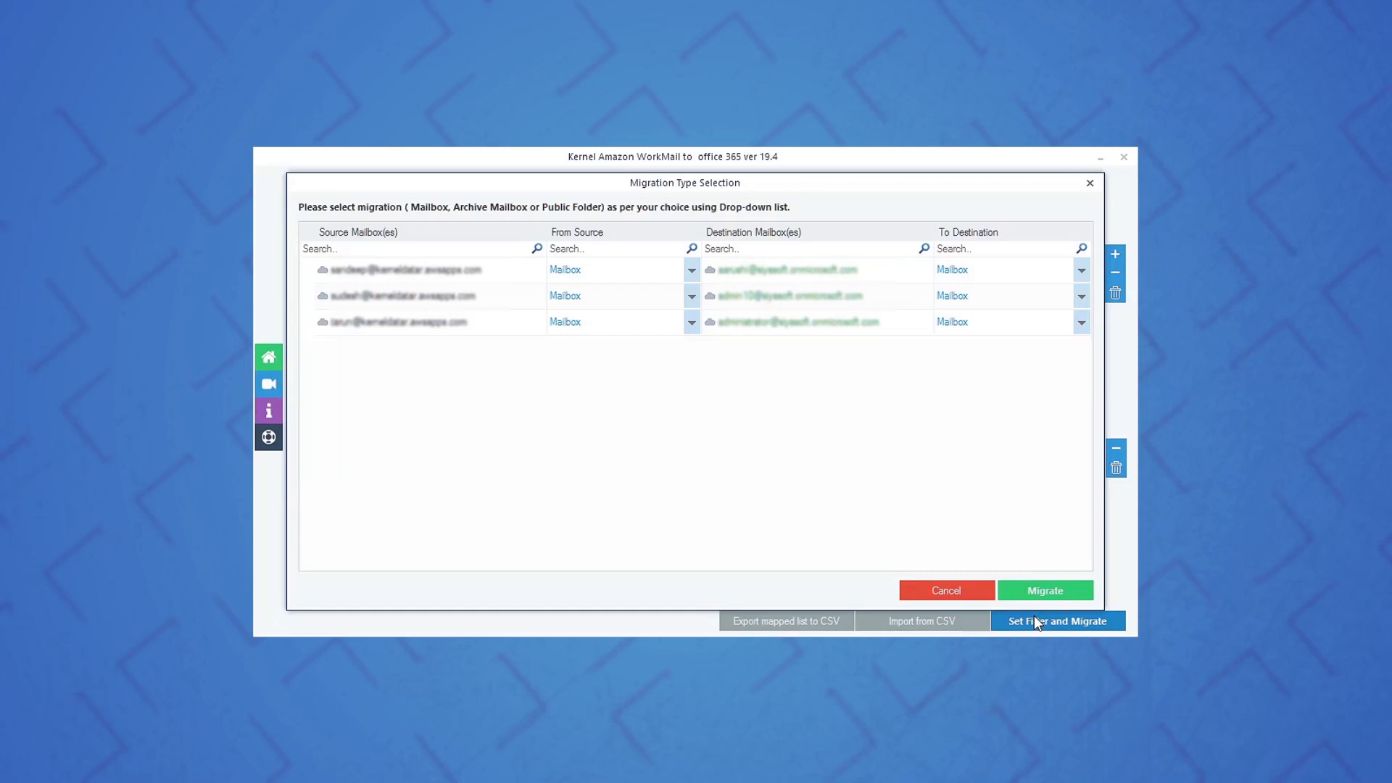
{"action": "mouse_move", "coordinate": [779, 308]}
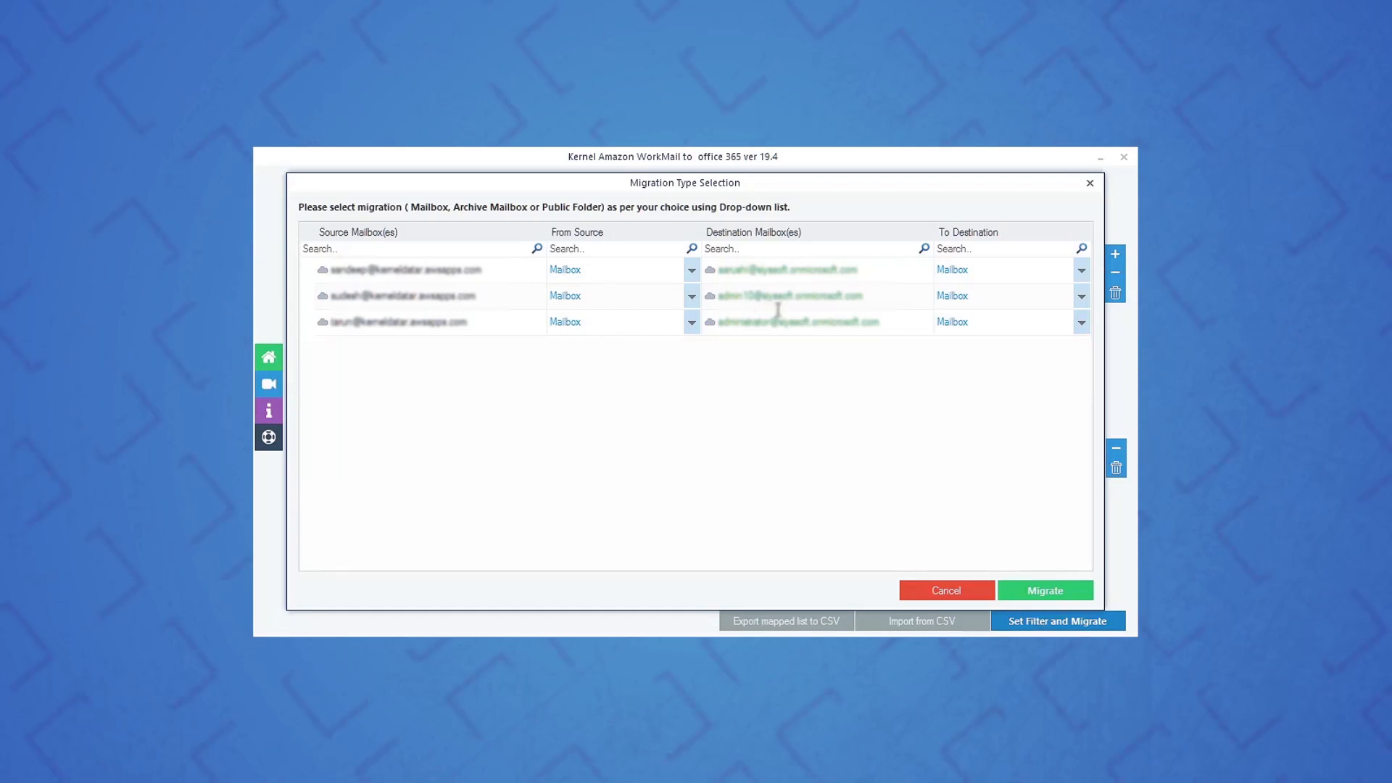
{"action": "mouse_move", "coordinate": [986, 306]}
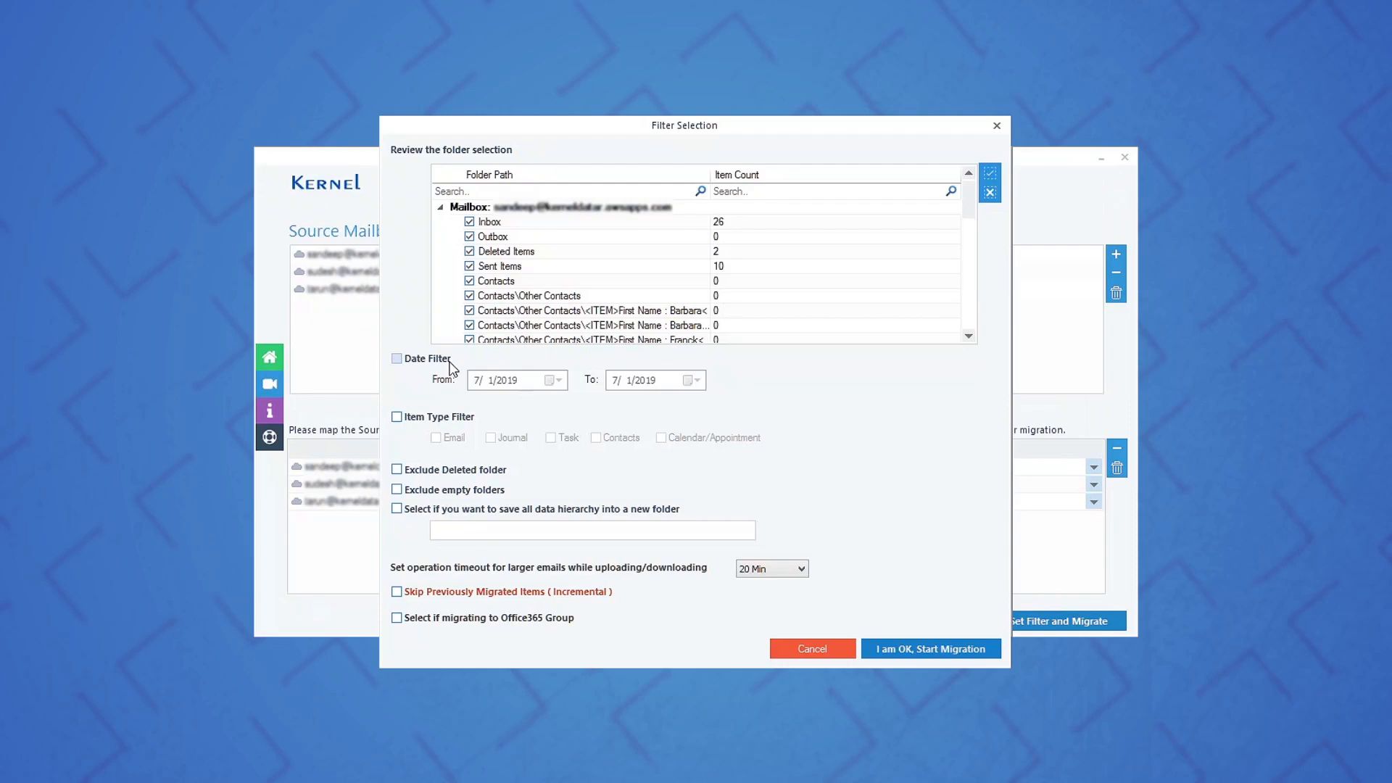
Exclude deleted and empty folders in Filter Selection and start the migration
{"action": "left_click", "coordinate": [396, 468]}
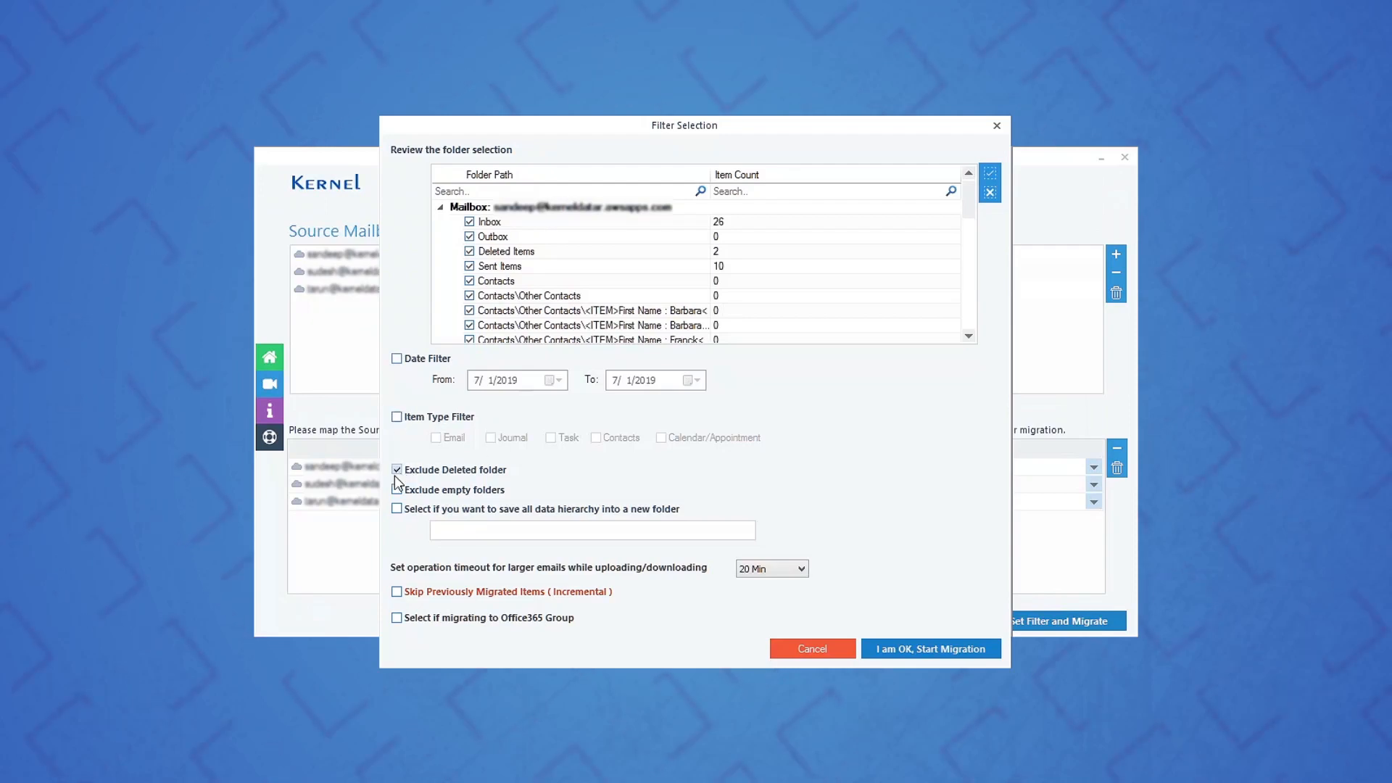
{"action": "left_click", "coordinate": [397, 488]}
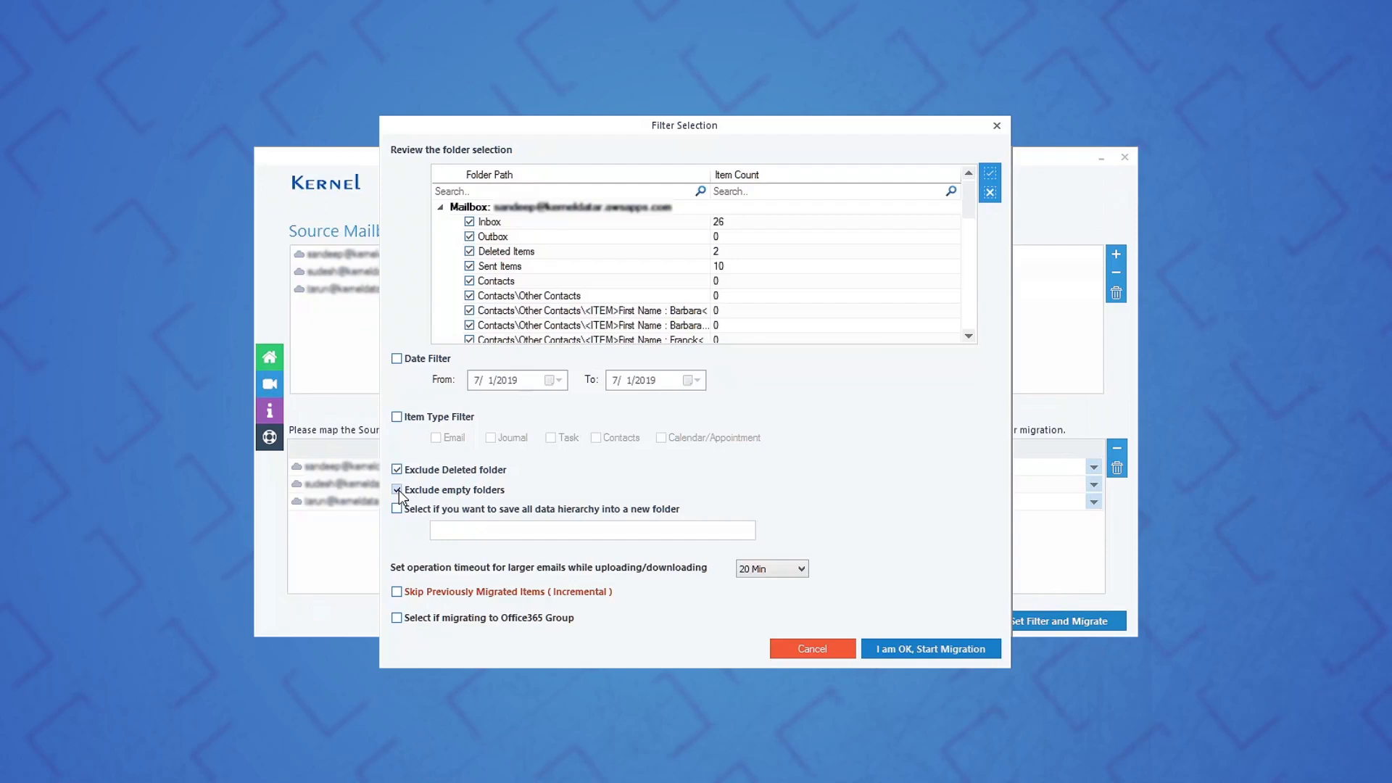
{"action": "left_click", "coordinate": [398, 488]}
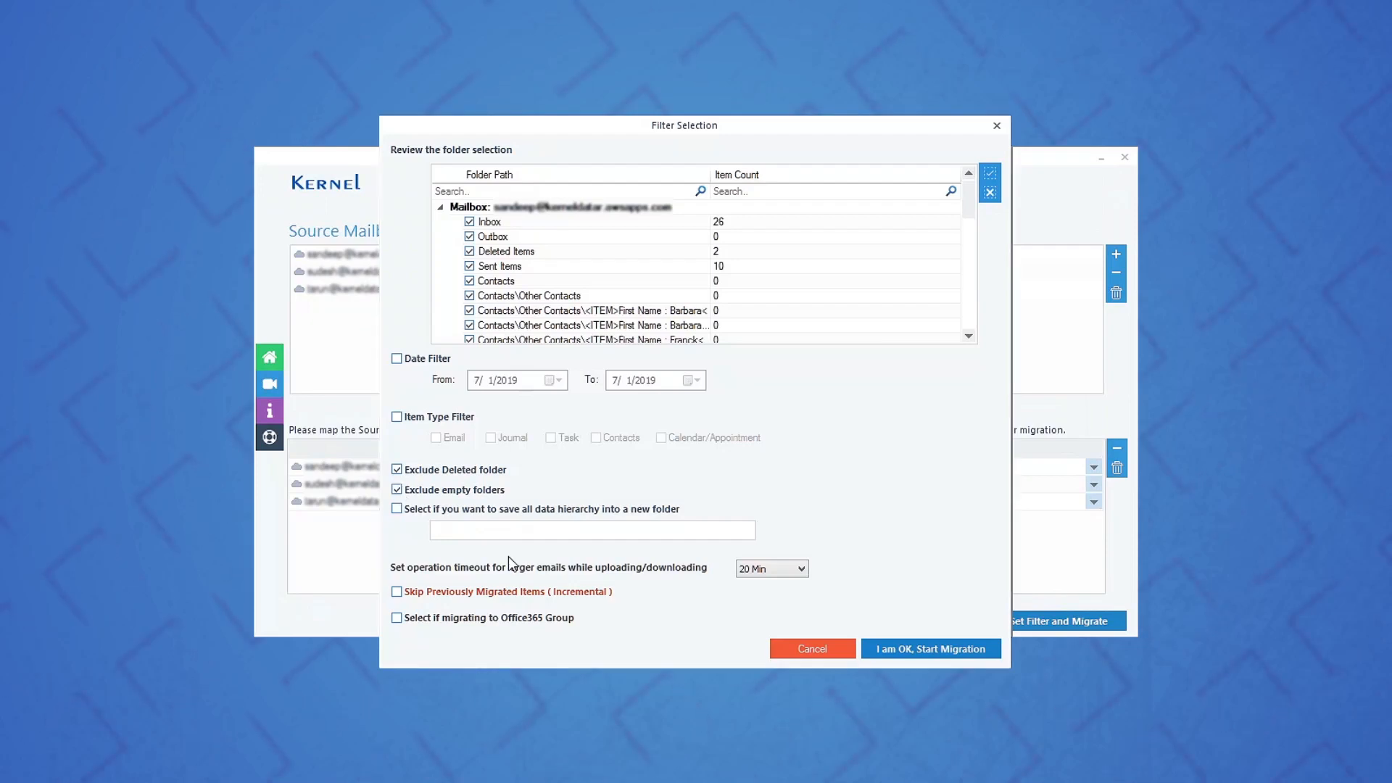
{"action": "left_click", "coordinate": [930, 648]}
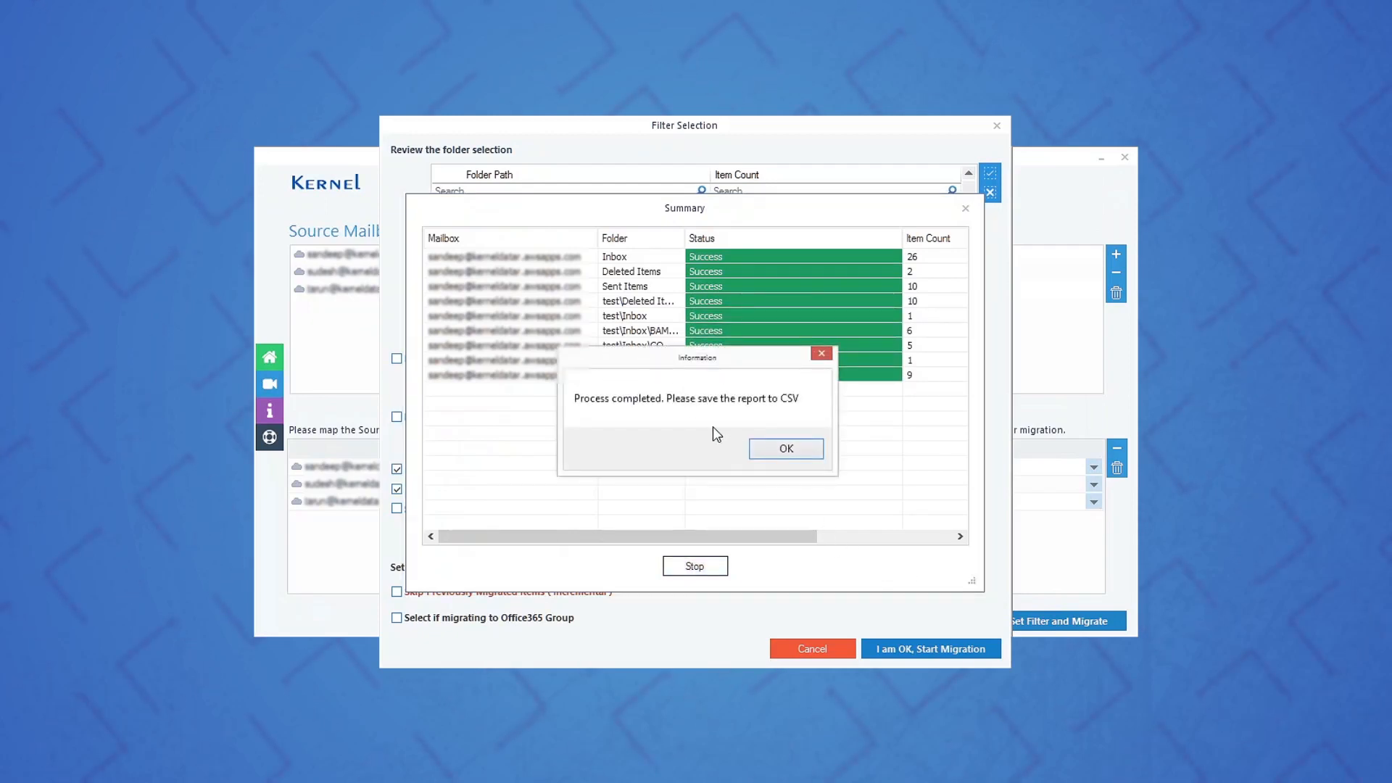
{"action": "mouse_move", "coordinate": [718, 424]}
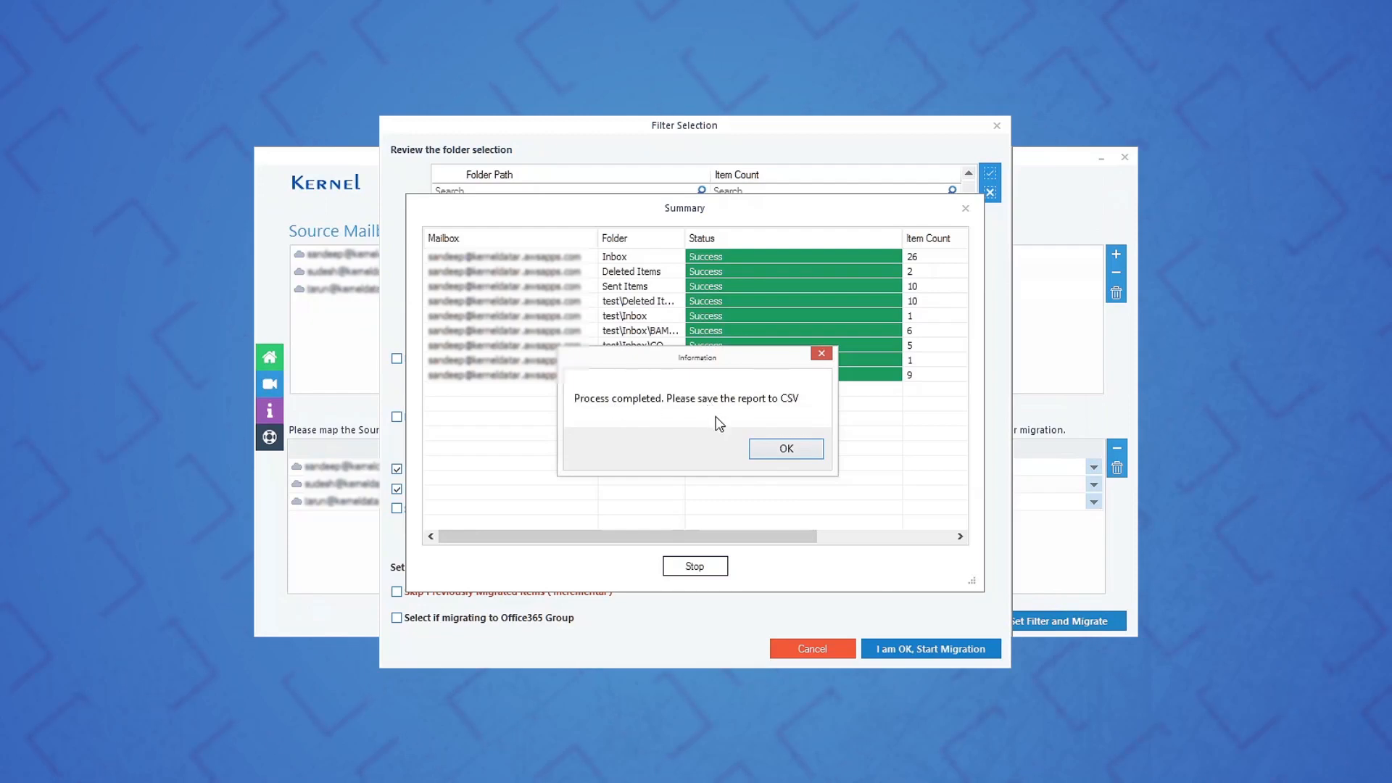
Dismiss the Process completed message, leaving the summary of successful folders
{"action": "left_click", "coordinate": [785, 448]}
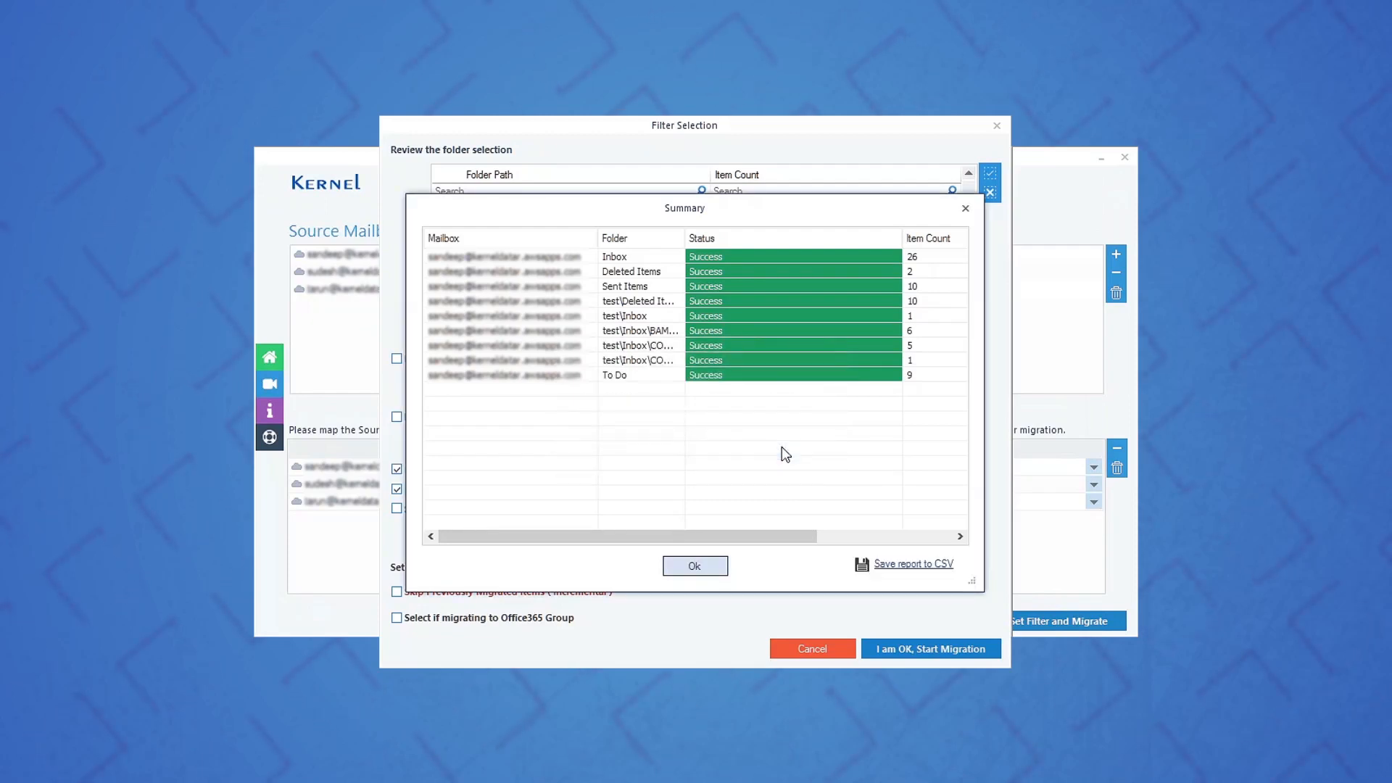